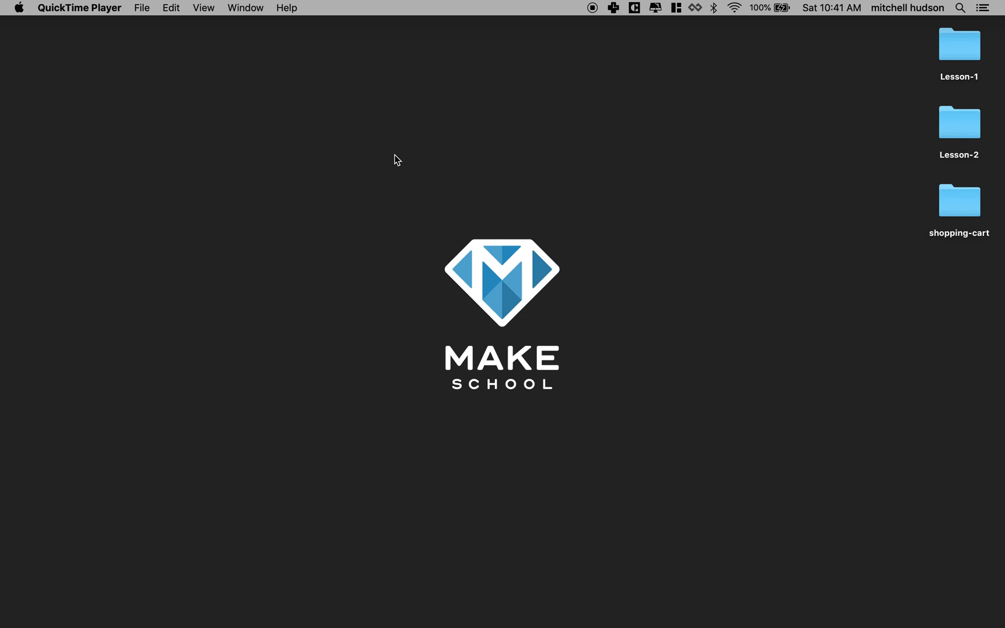
pyautogui.moveTo(467, 612)
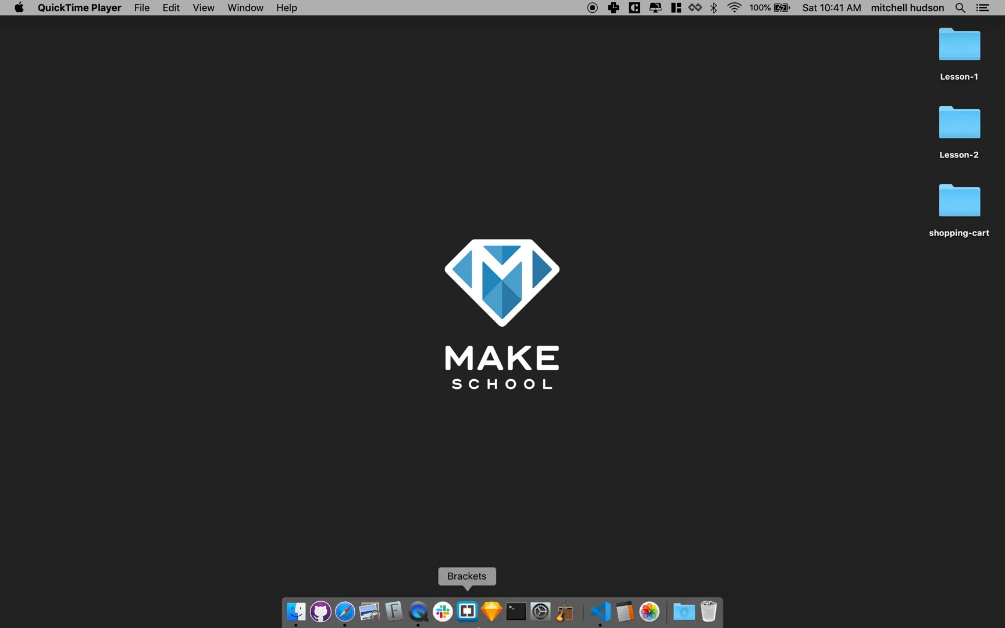
pyautogui.moveTo(345, 612)
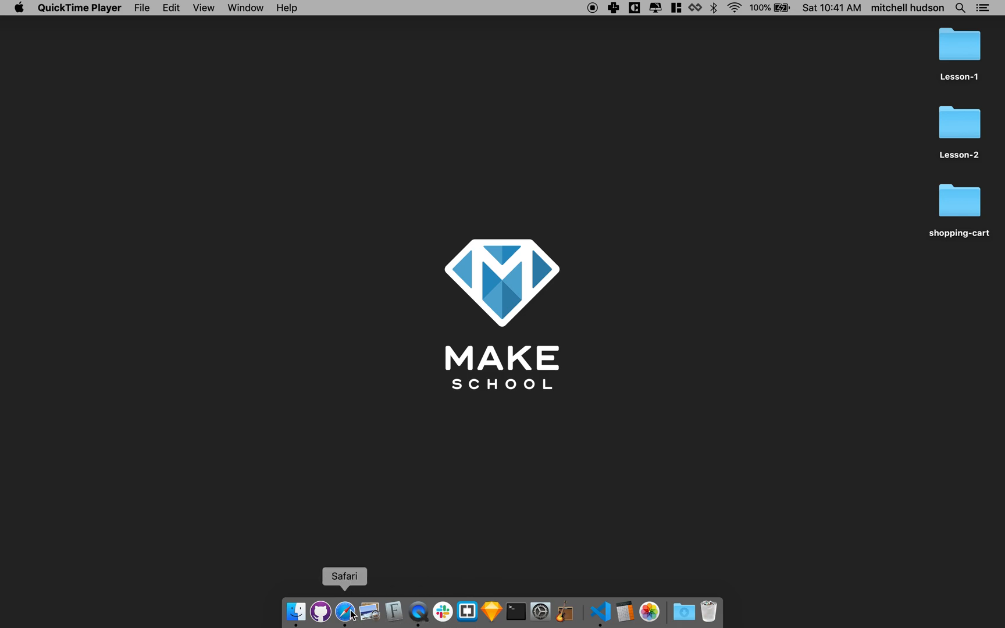
# - Launch Safari and load the soggyba GitHub profile page from the address bar
pyautogui.click(345, 612)
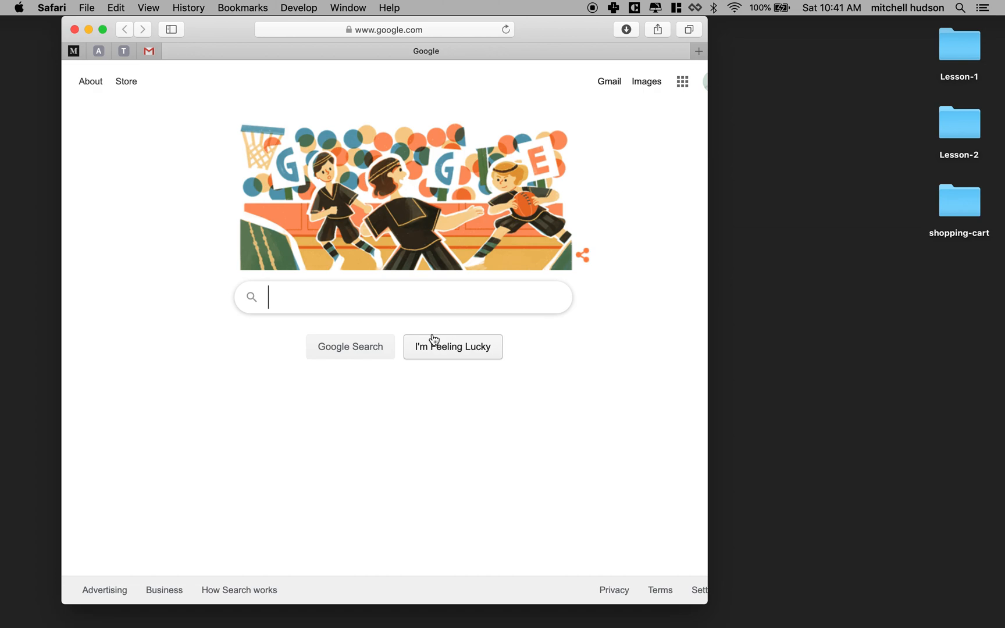
pyautogui.moveTo(456, 347)
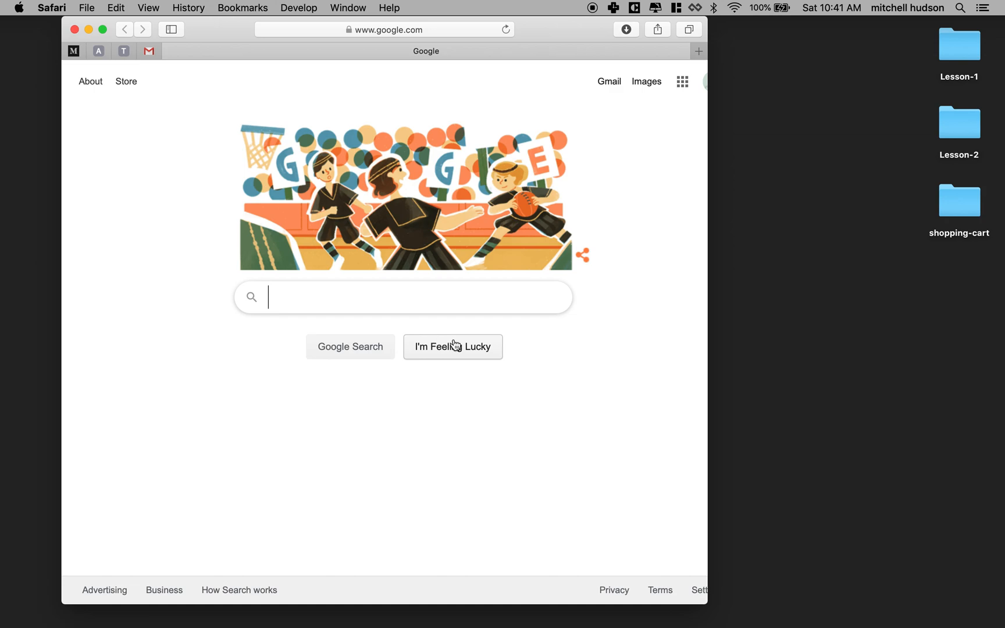
pyautogui.moveTo(559, 30)
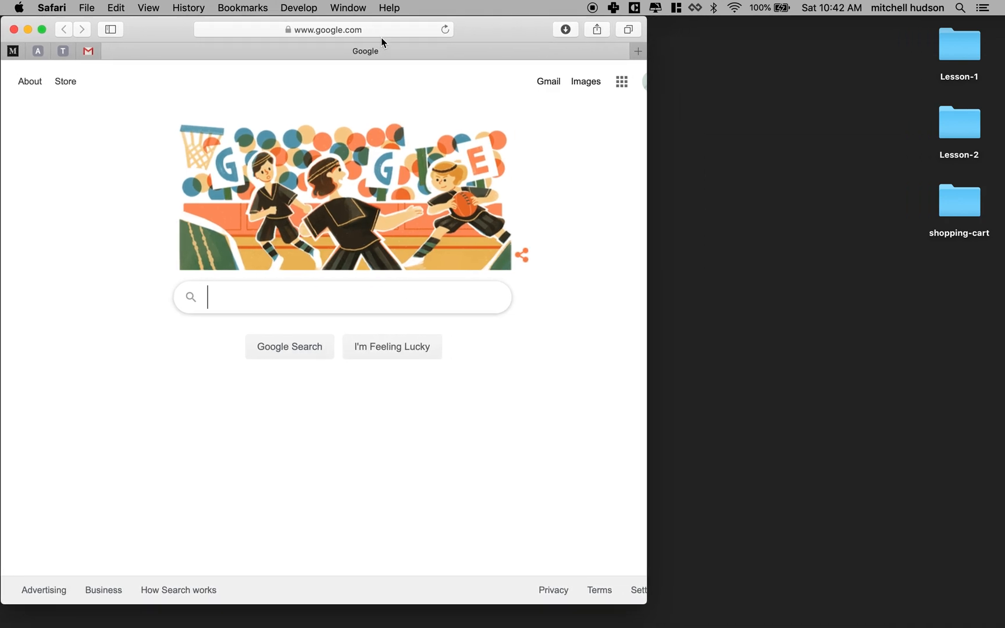
pyautogui.write('github.com/')
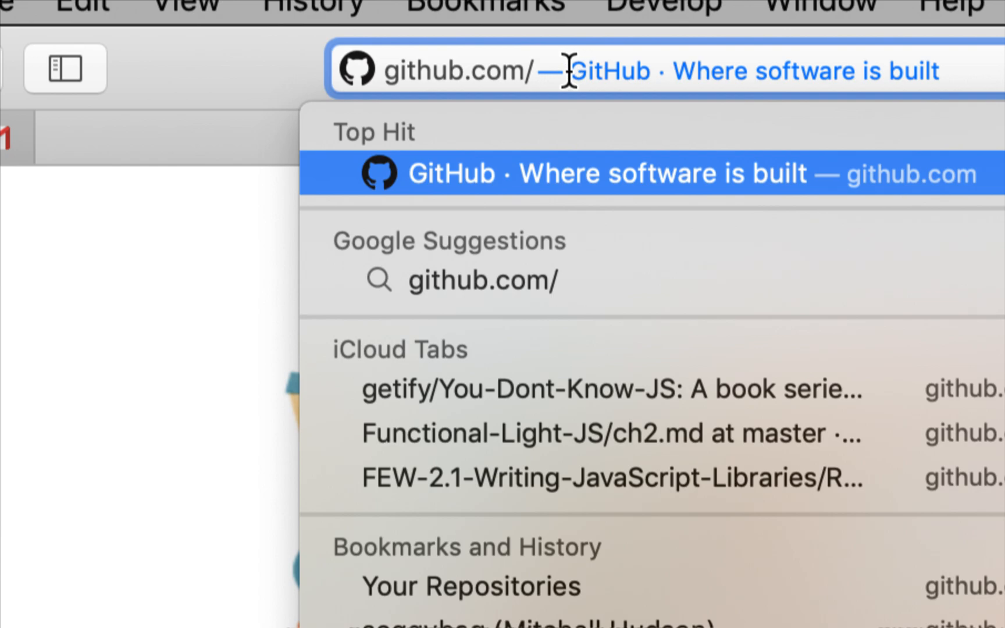
pyautogui.write('soggyba')
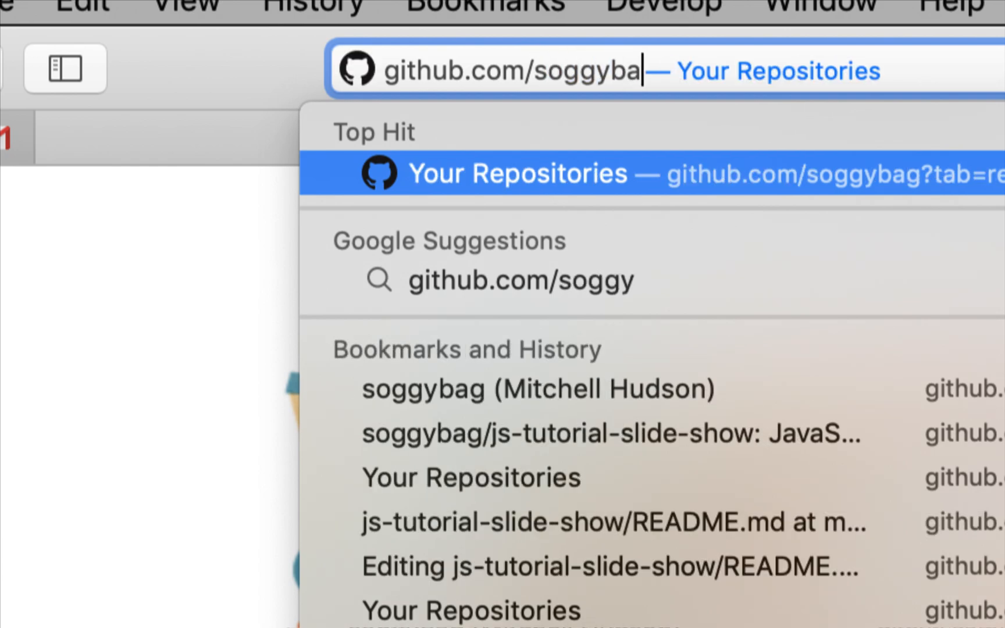
pyautogui.press('Return')
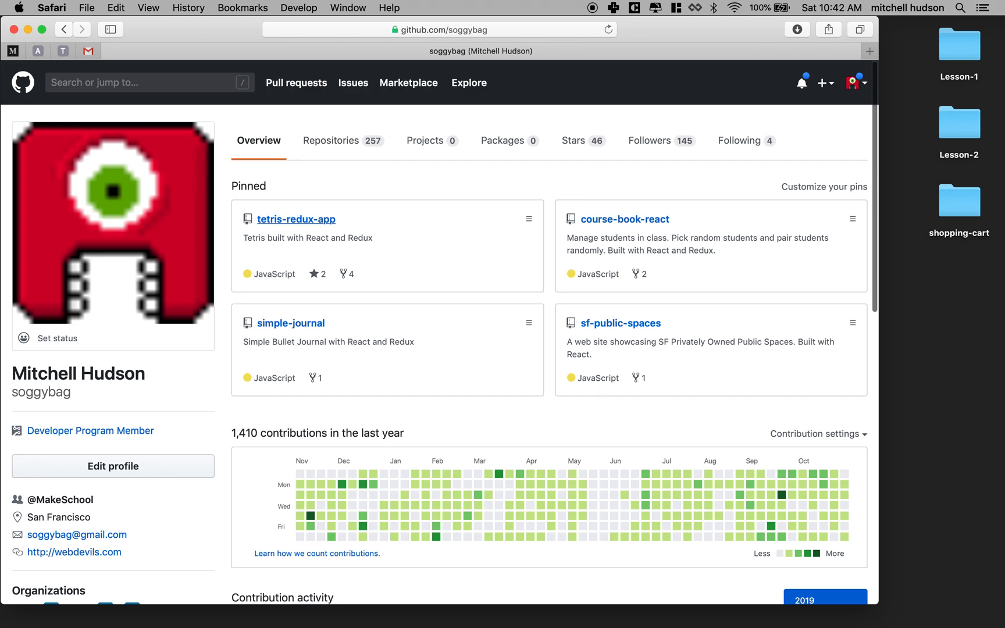
# - Filter the Repositories list by 'slide-show' and open js-tutorial-slide-show
pyautogui.click(332, 141)
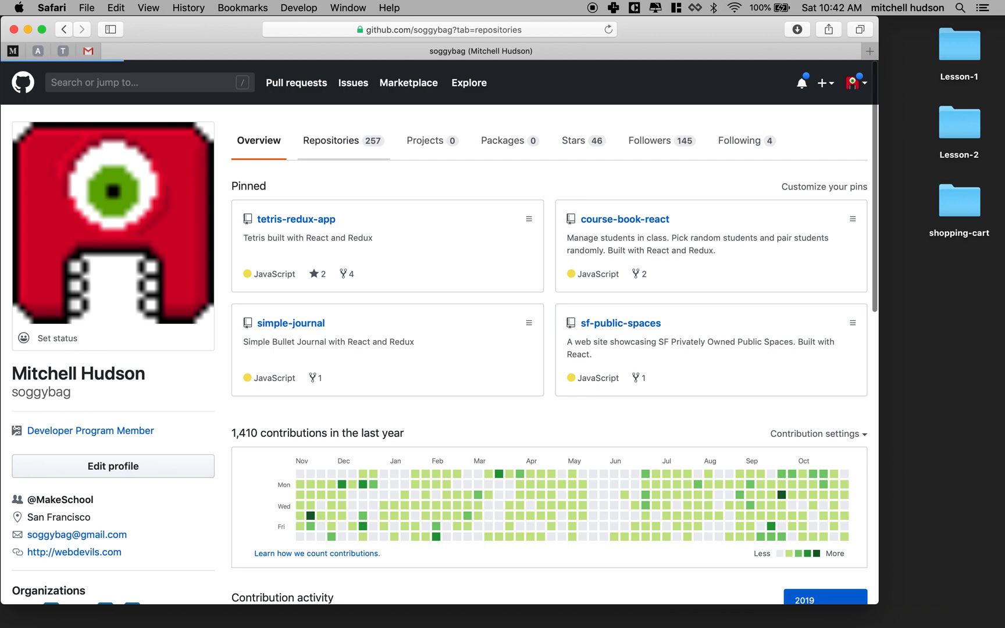
pyautogui.click(331, 141)
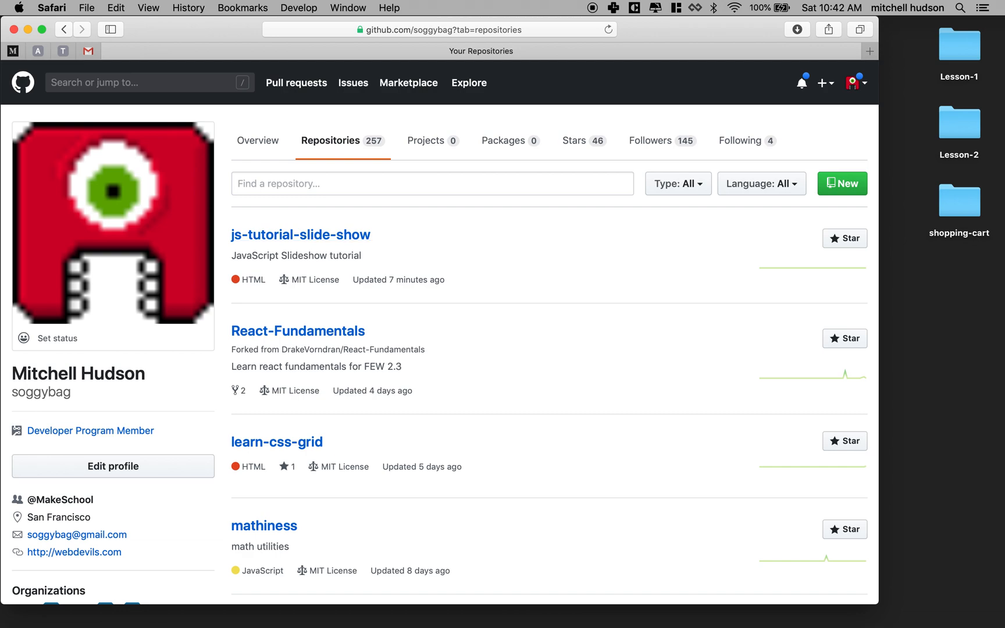
pyautogui.click(431, 184)
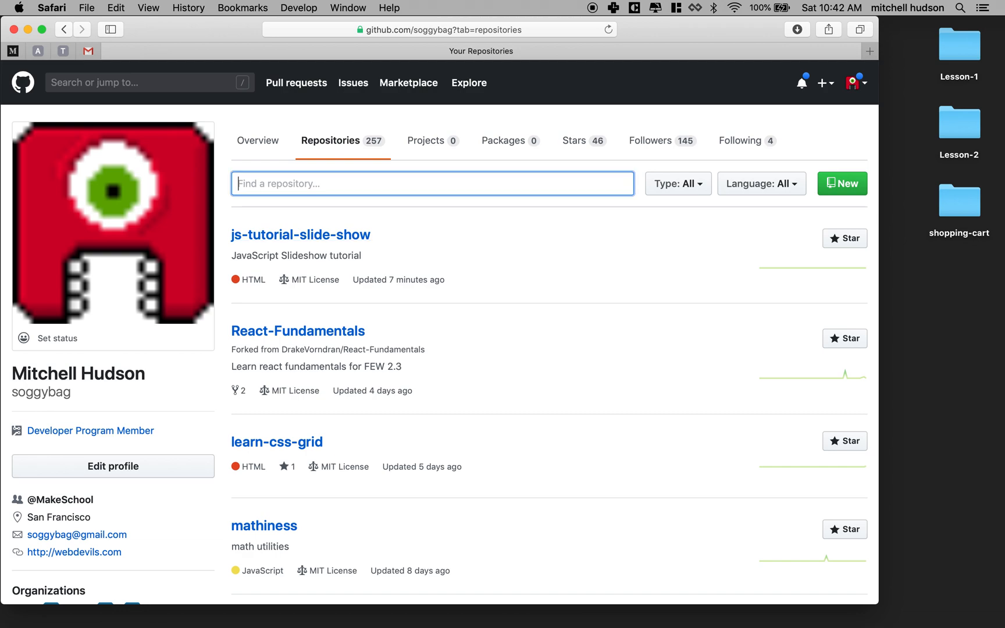
pyautogui.write('sho')
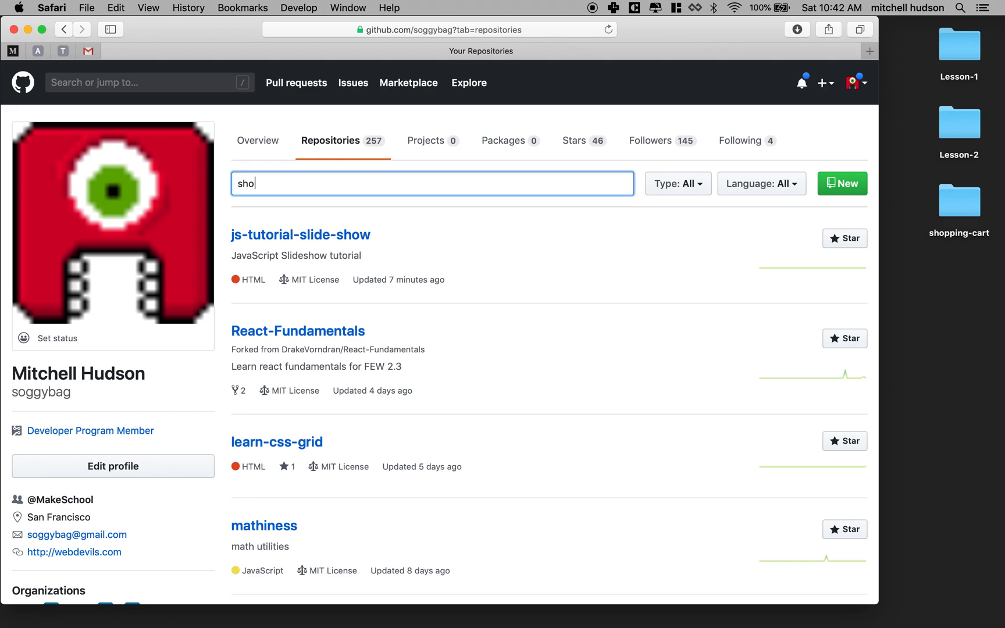
pyautogui.write('w-sh')
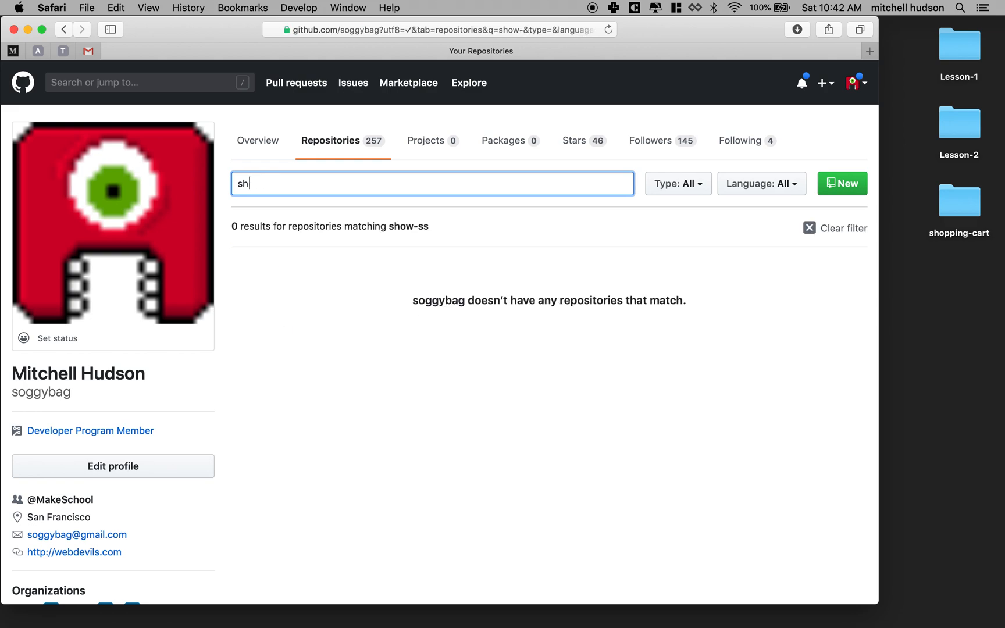
pyautogui.write('slide-')
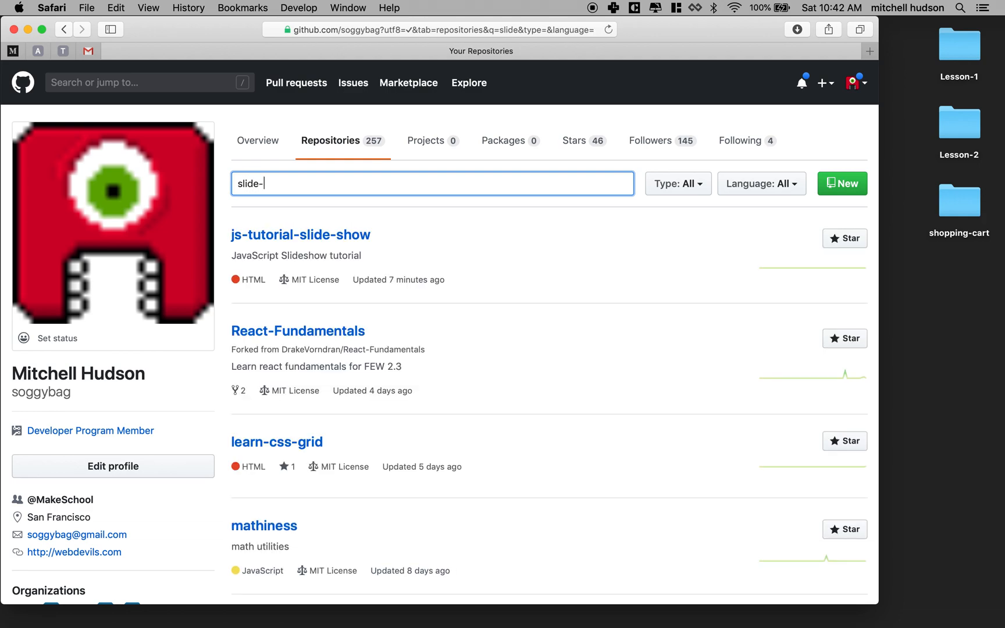
pyautogui.write('show')
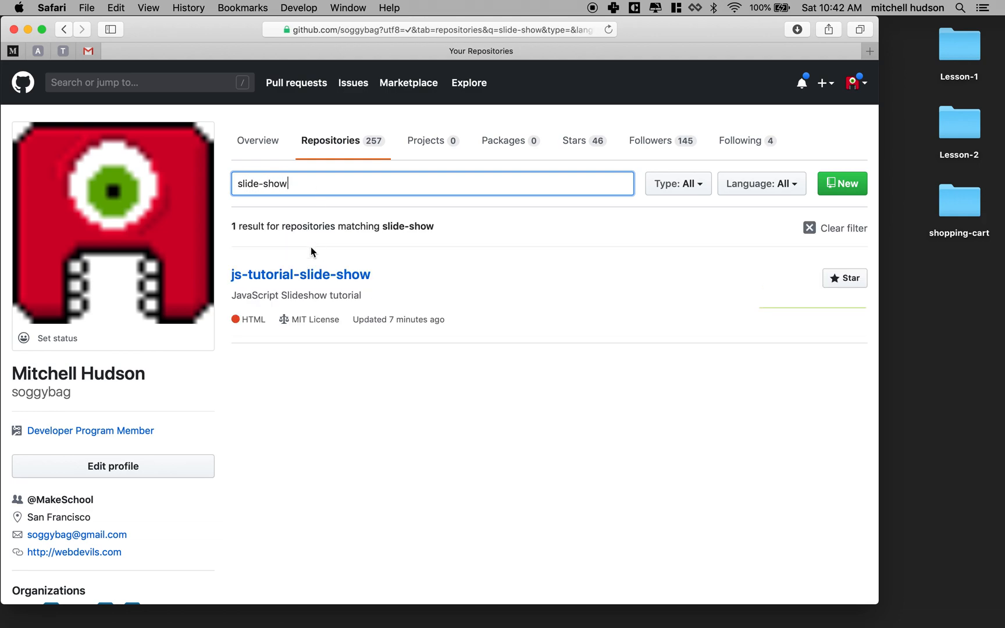
pyautogui.click(300, 275)
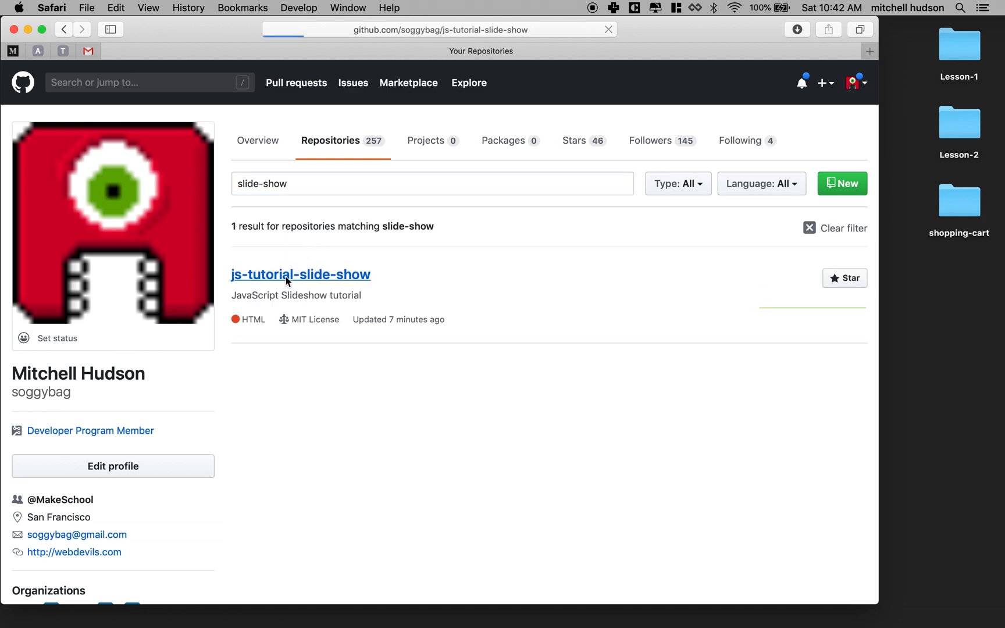
# - Download the repository as a ZIP and reveal the extracted folder from the downloads list
pyautogui.click(300, 275)
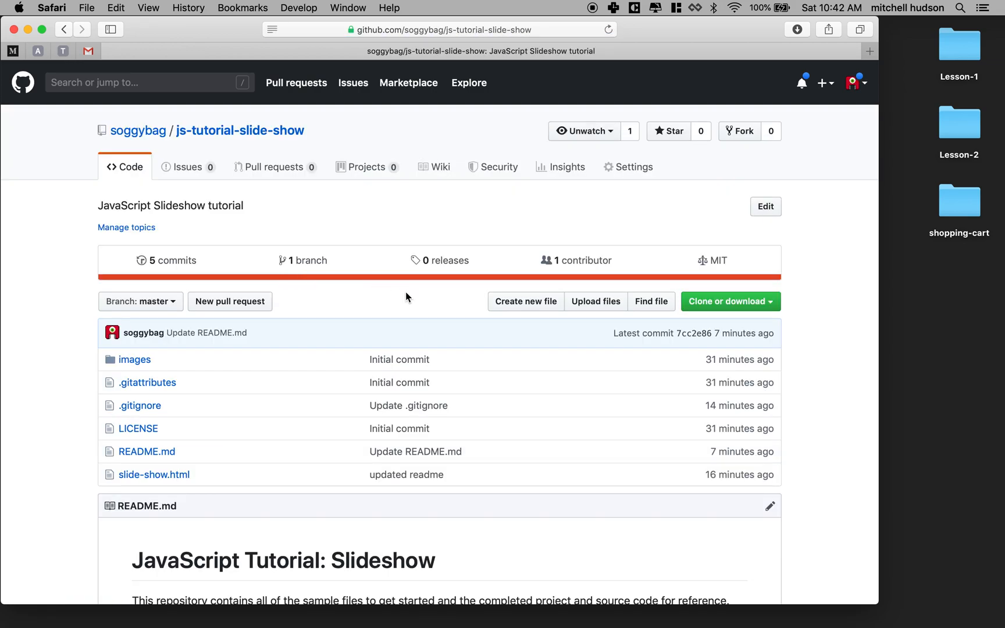
pyautogui.scroll(-3)
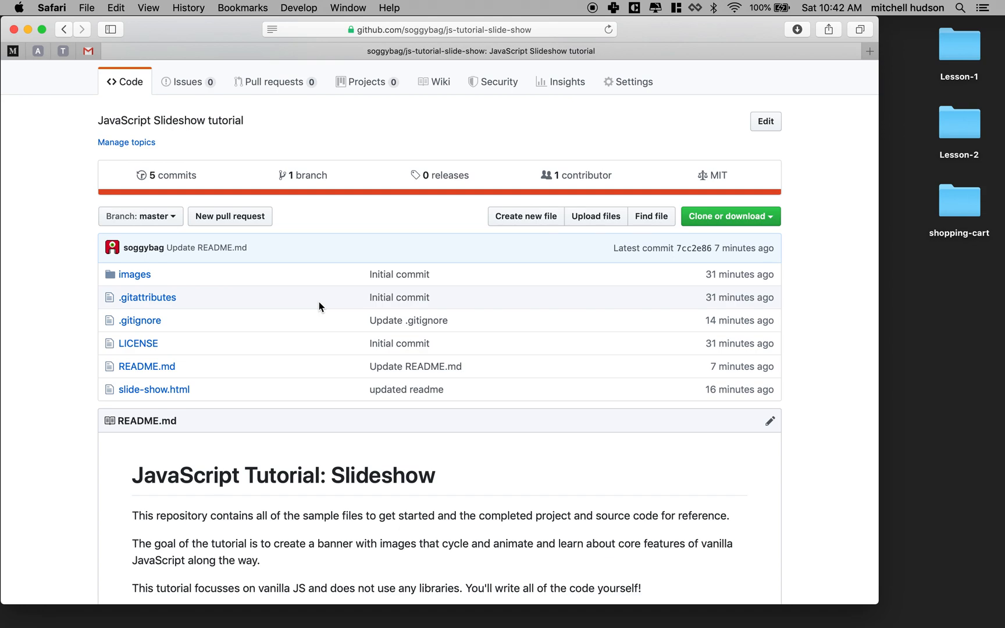
pyautogui.moveTo(153, 389)
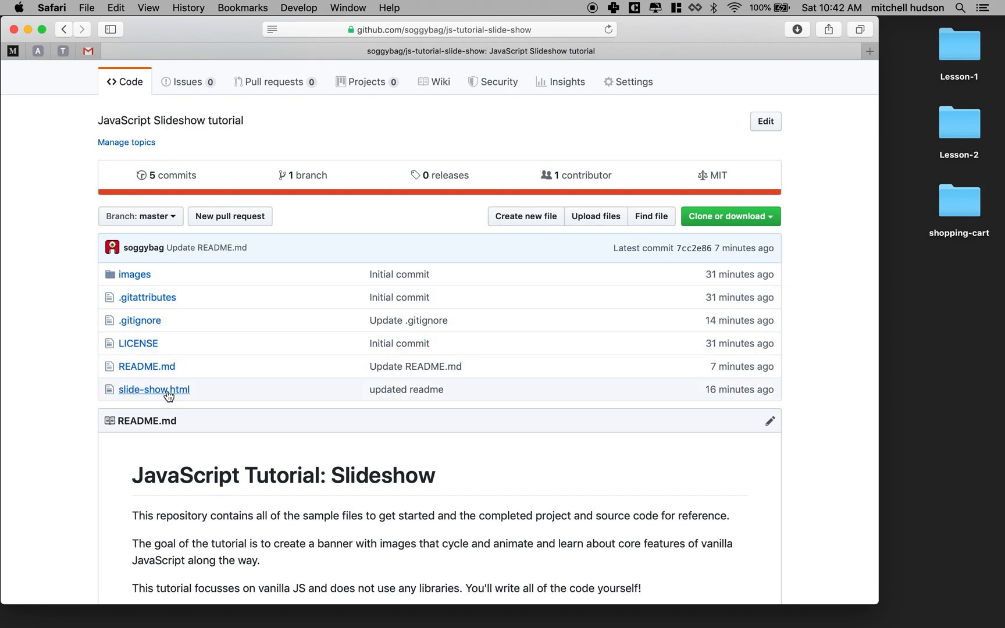
pyautogui.moveTo(153, 389)
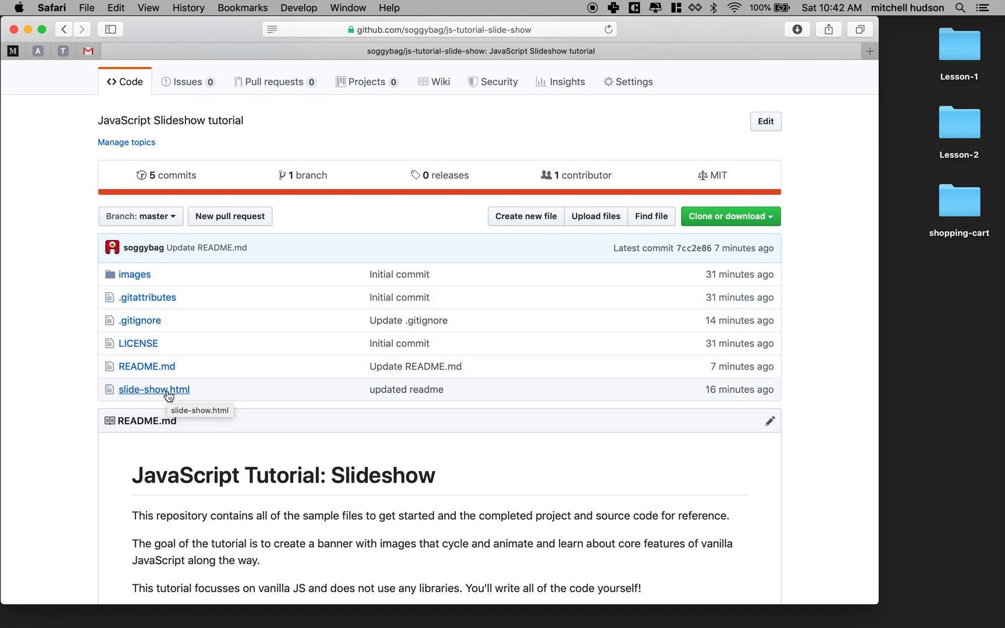
pyautogui.moveTo(135, 275)
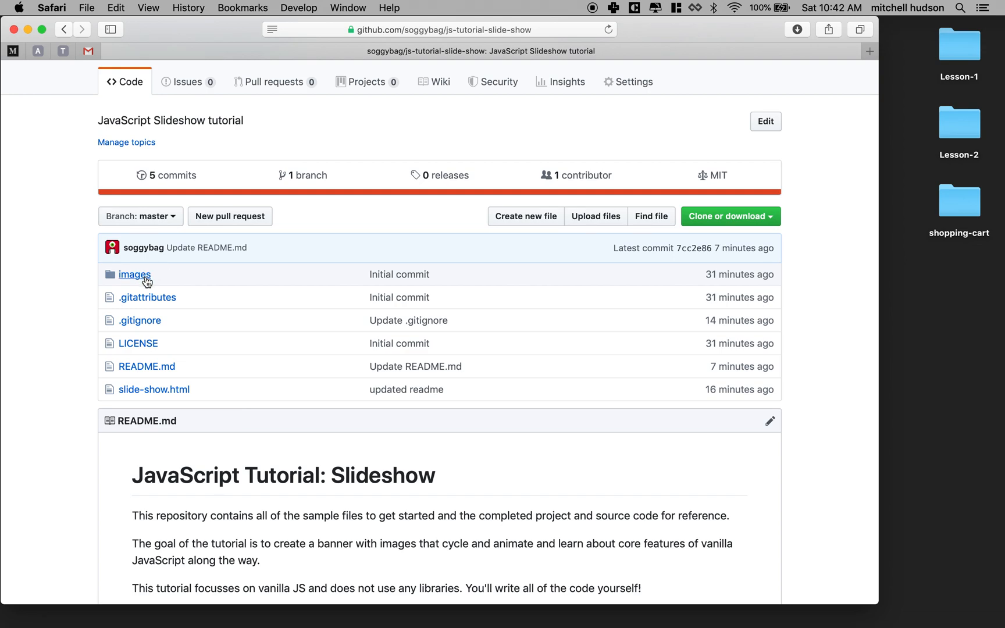
pyautogui.moveTo(135, 274)
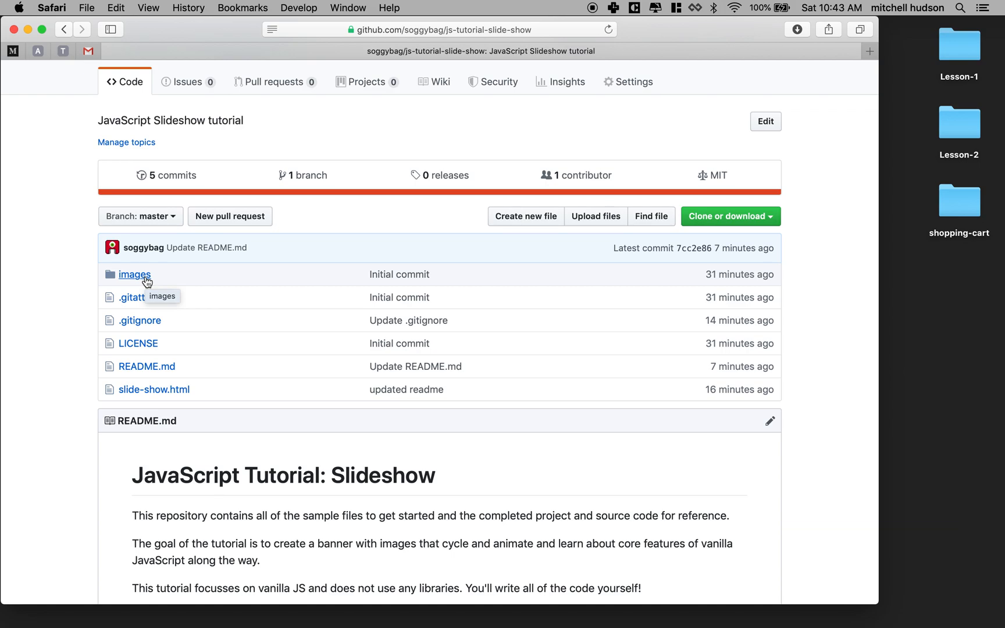
pyautogui.moveTo(399, 275)
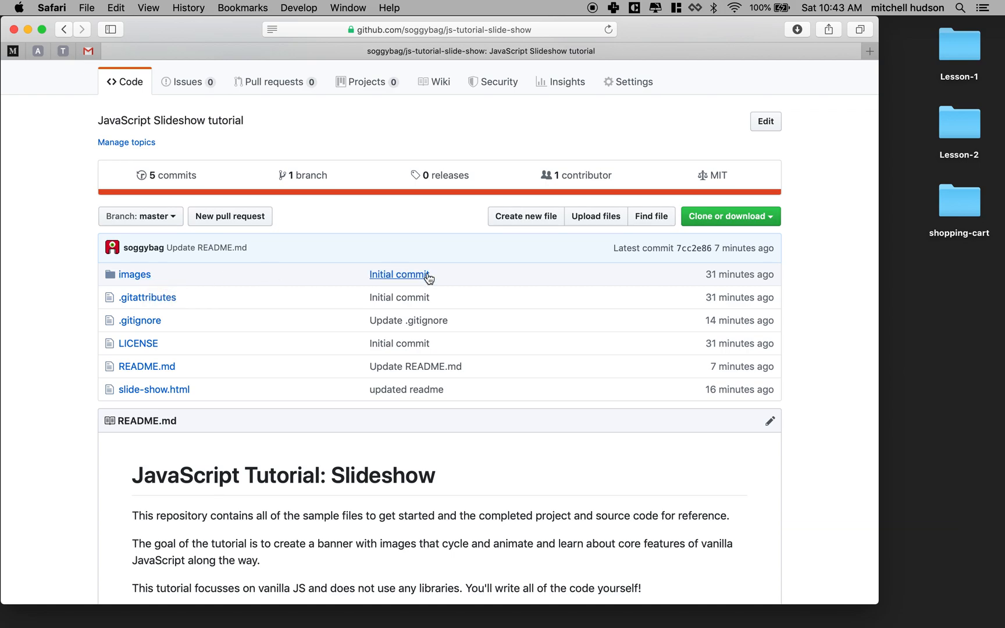
pyautogui.scroll(3)
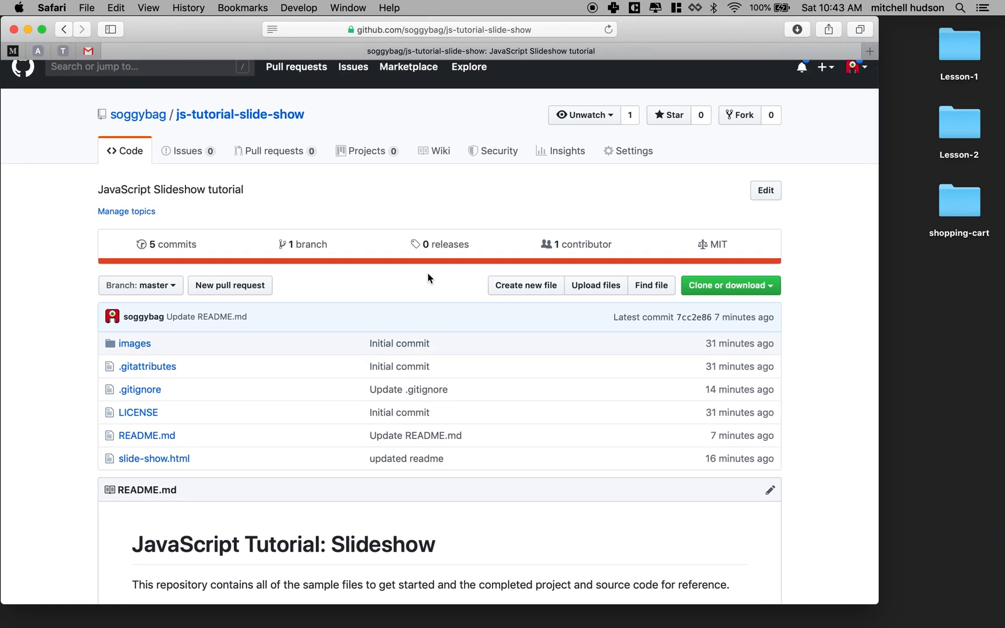
pyautogui.moveTo(729, 285)
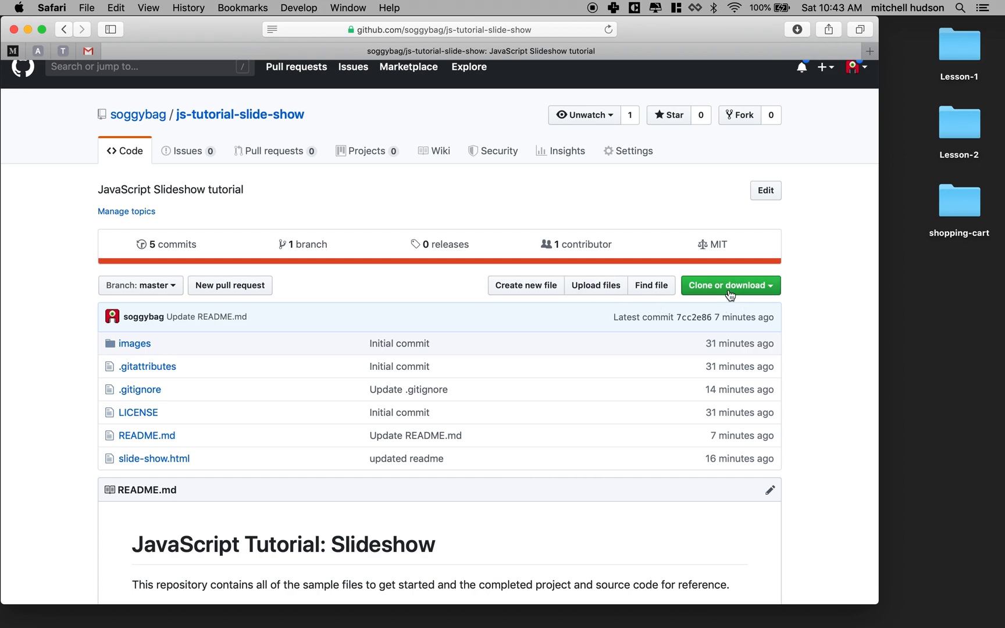
pyautogui.moveTo(698, 293)
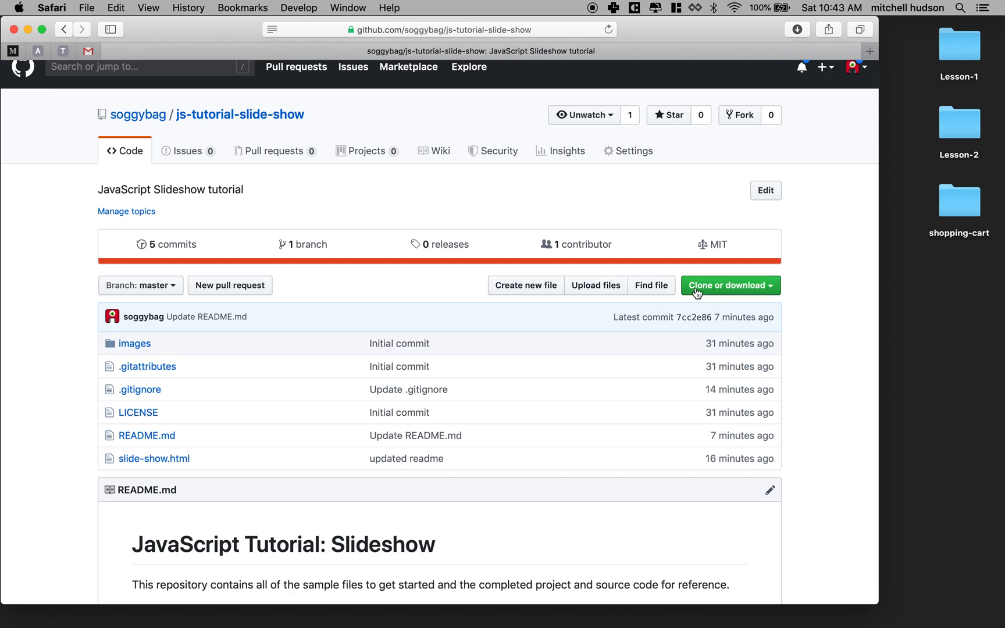
pyautogui.moveTo(758, 289)
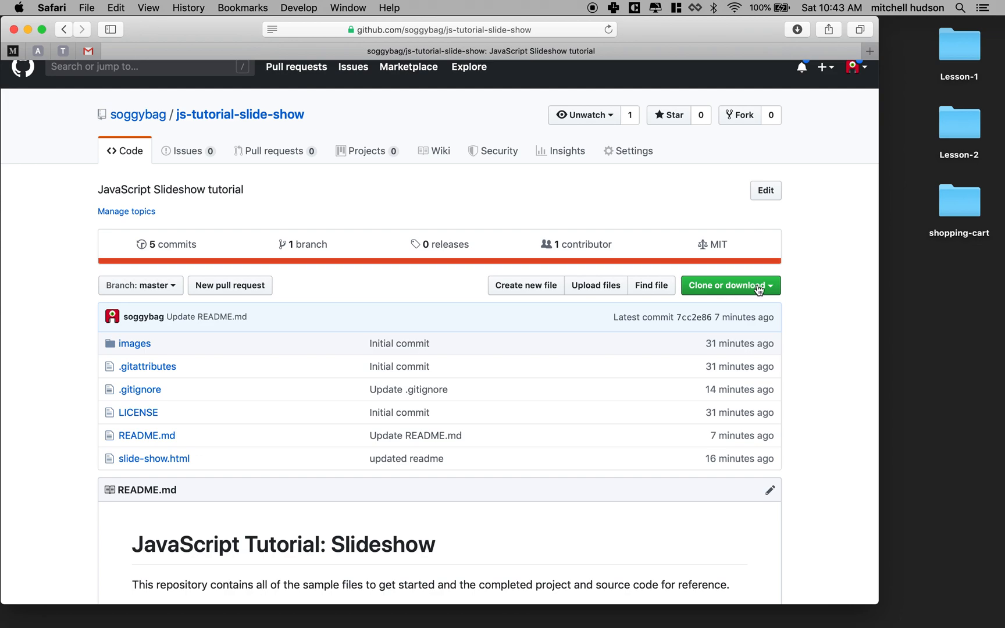
pyautogui.click(726, 285)
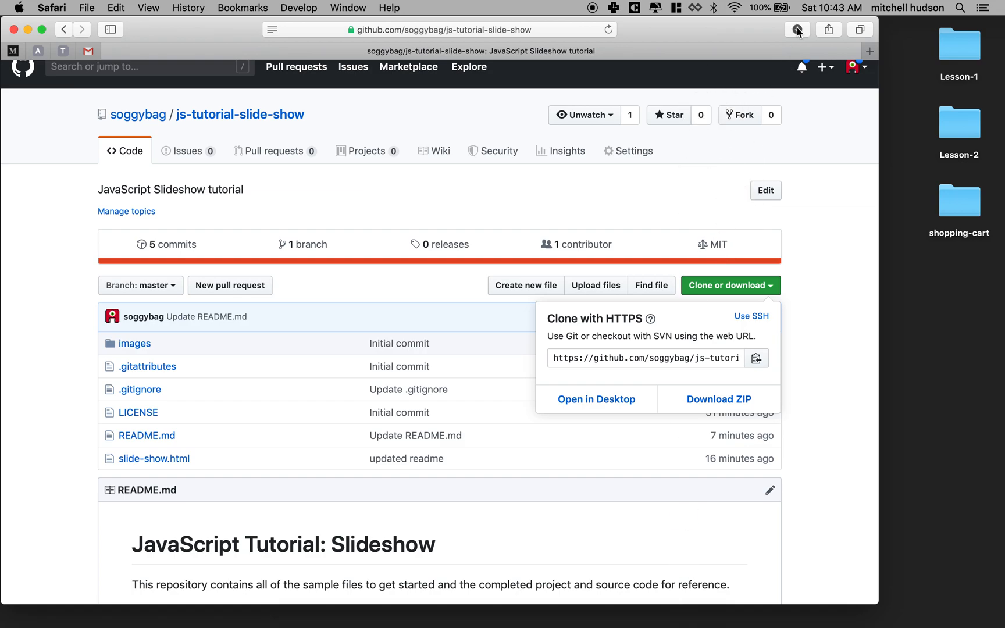
pyautogui.click(797, 29)
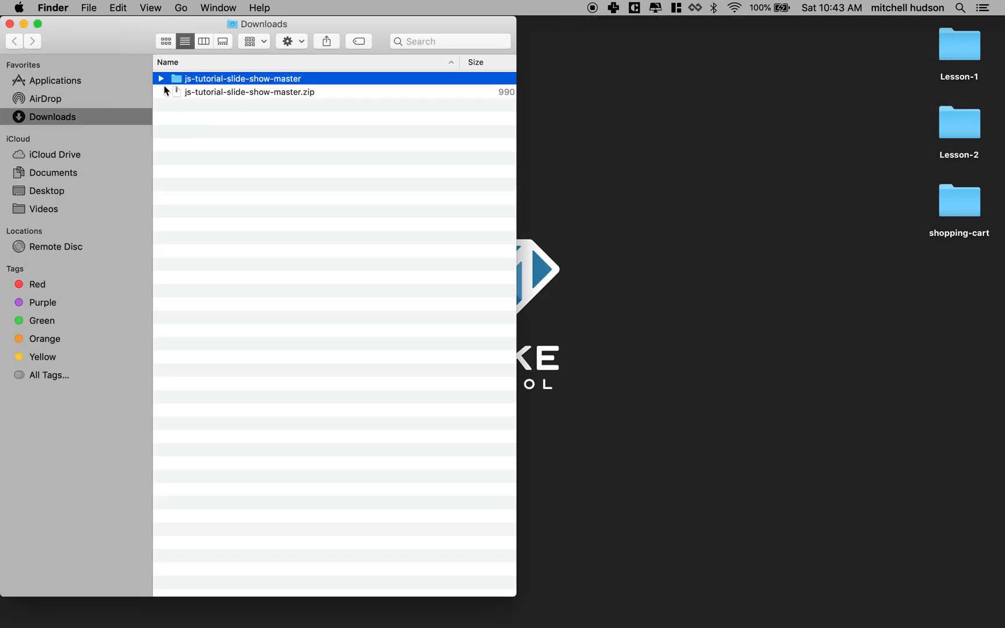
# - Expand js-tutorial-slide-show-master in Downloads to show images, LICENSE, README.md and slide-show.html
pyautogui.click(161, 78)
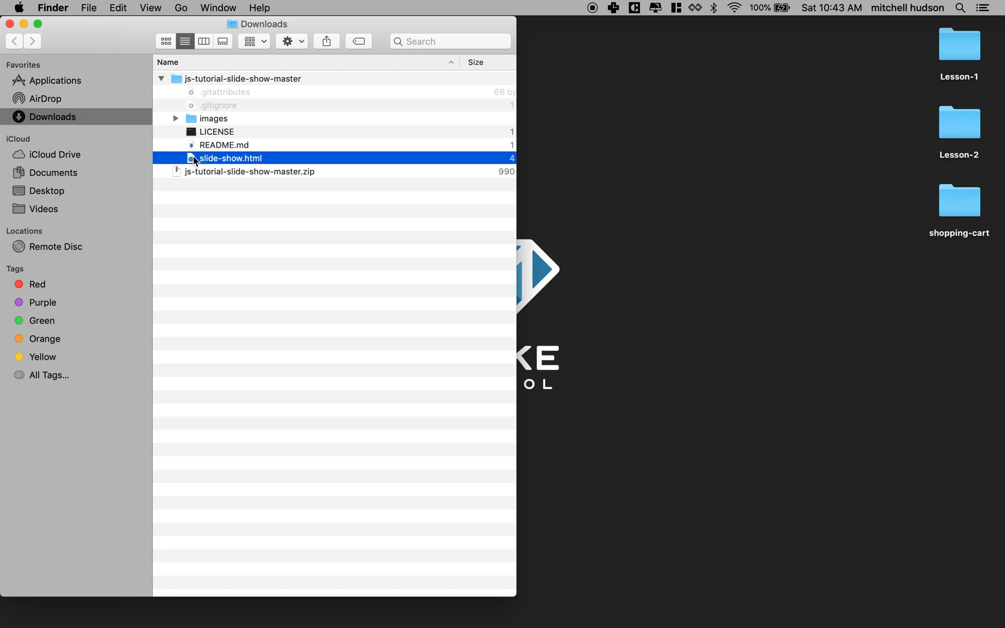
pyautogui.moveTo(221, 159)
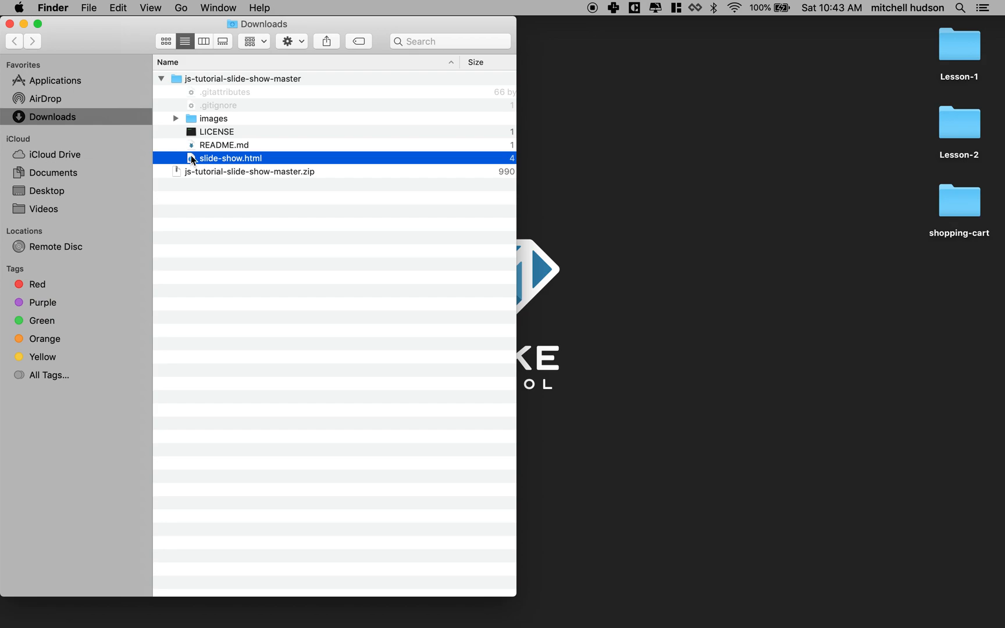
pyautogui.moveTo(339, 615)
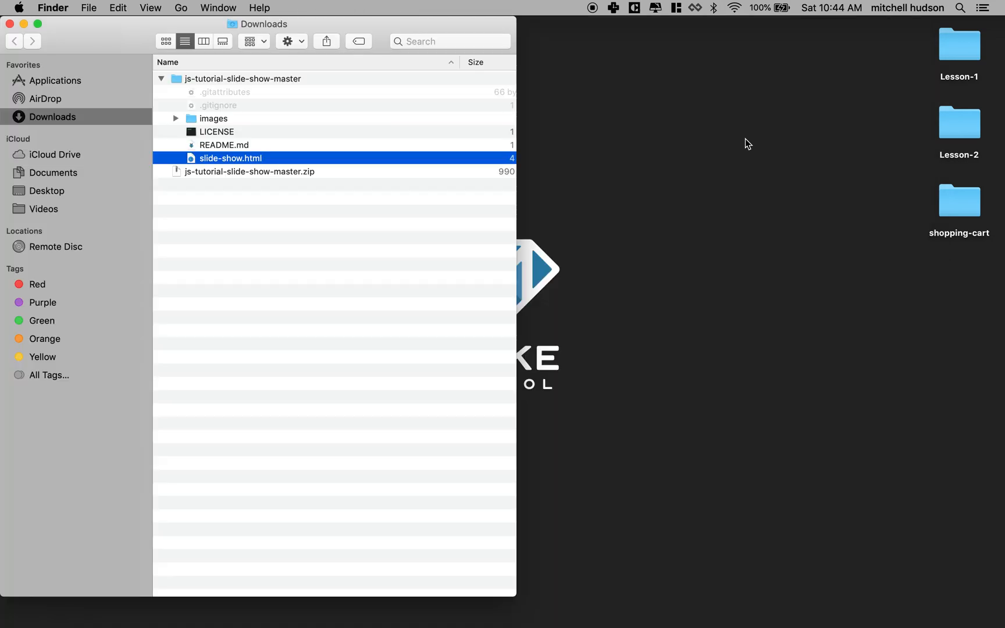
# - Copy the downloaded images folder into the new desktop slide-show folder and expand it
pyautogui.click(295, 237)
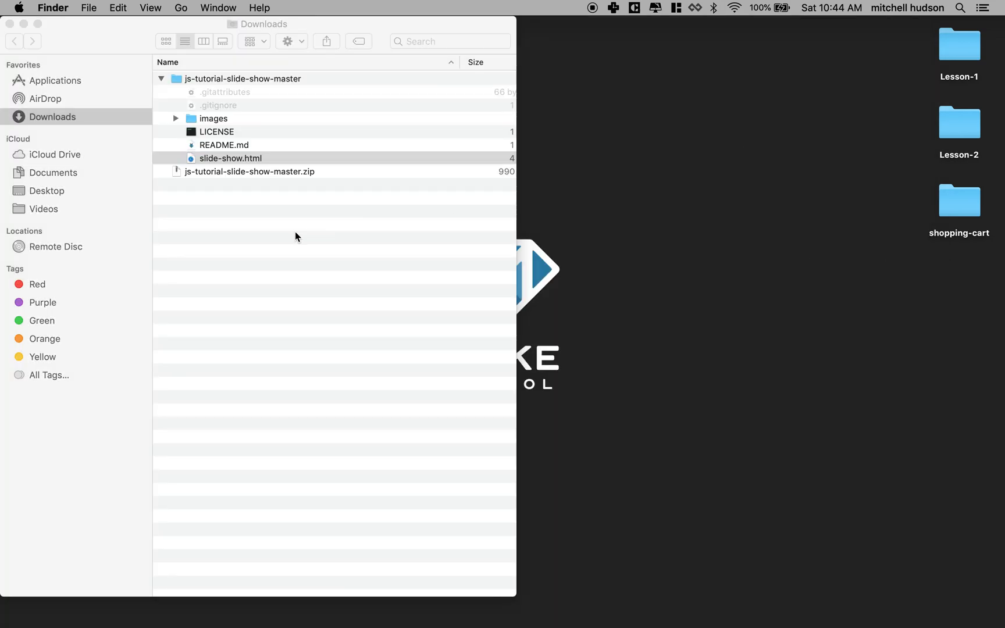
pyautogui.moveTo(958, 291)
pyautogui.write('slide-show')
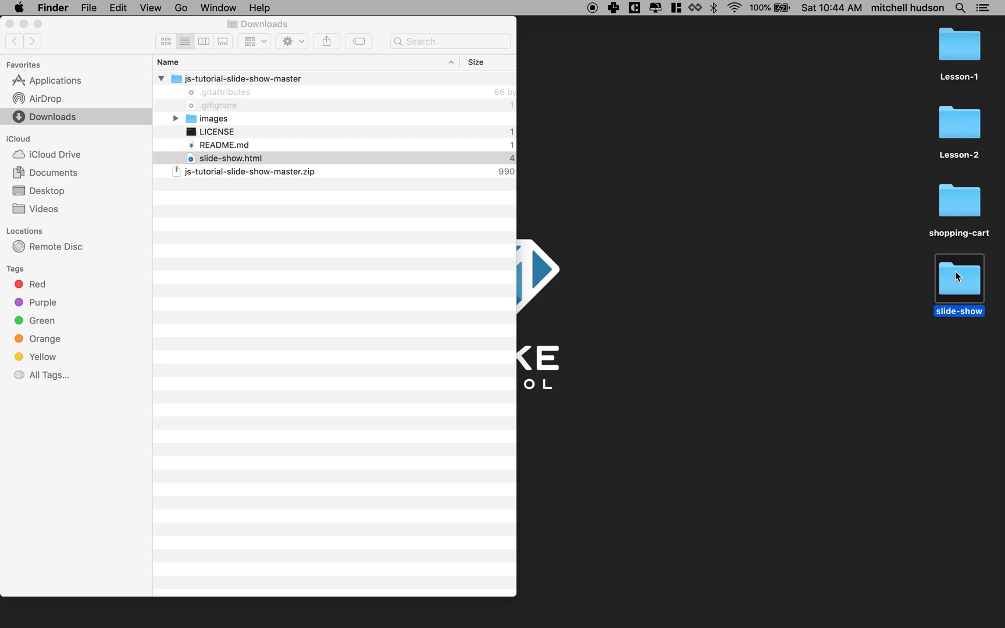
pyautogui.doubleClick(959, 278)
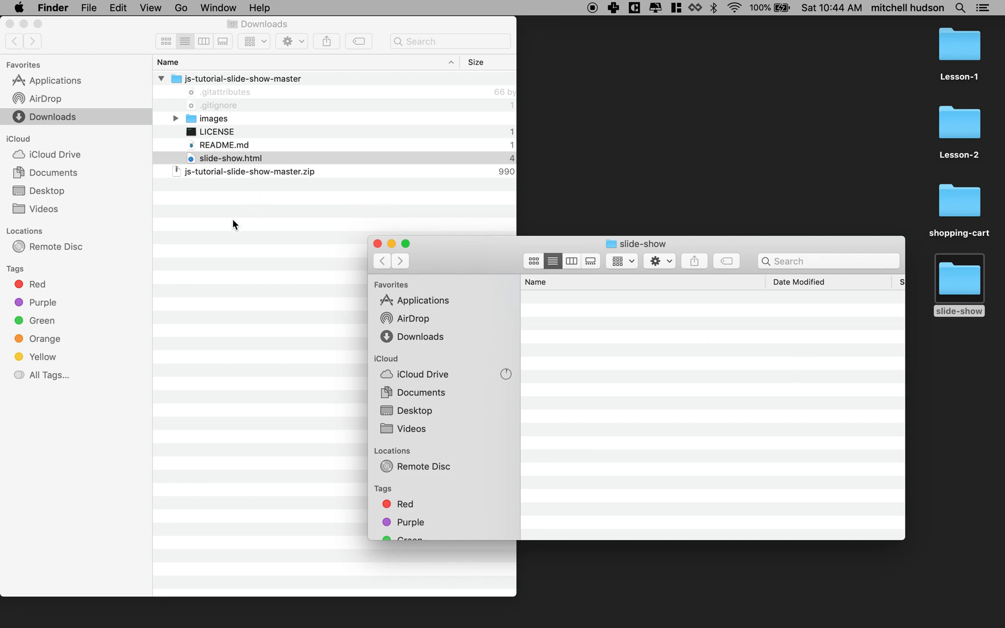
pyautogui.click(230, 159)
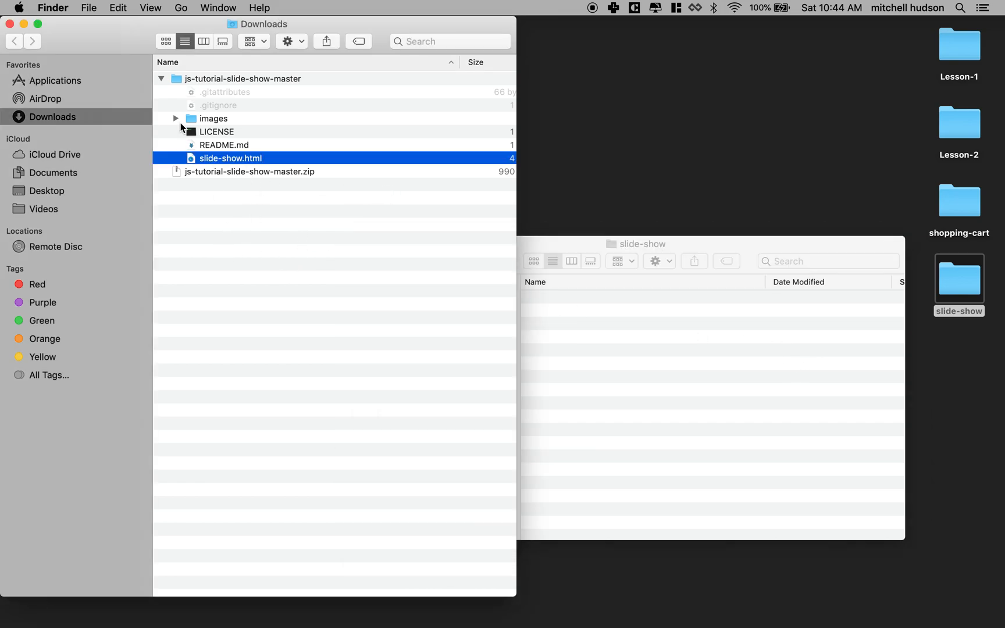
pyautogui.click(213, 118)
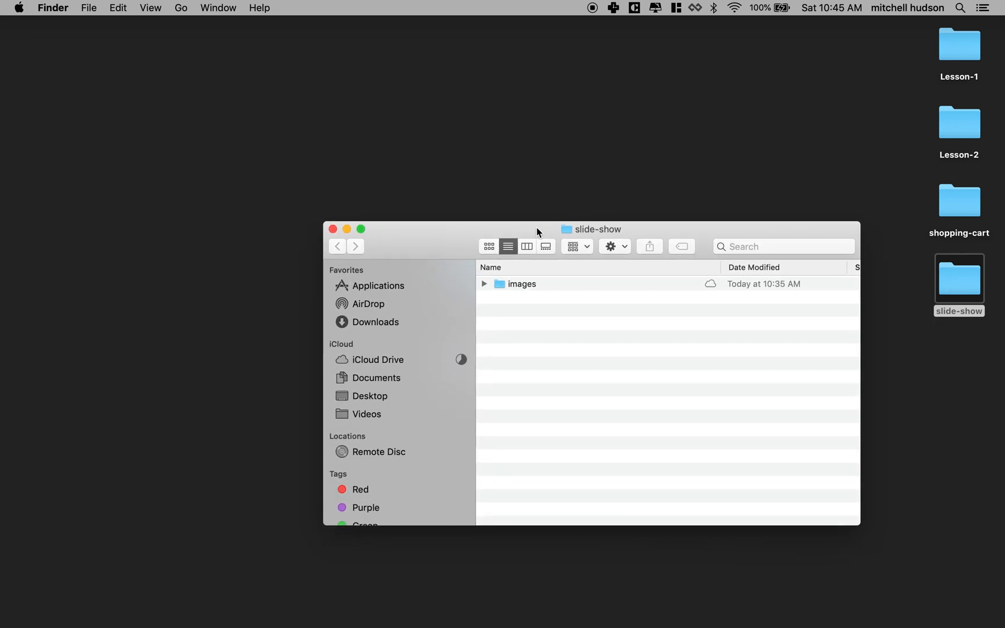
pyautogui.moveTo(457, 229)
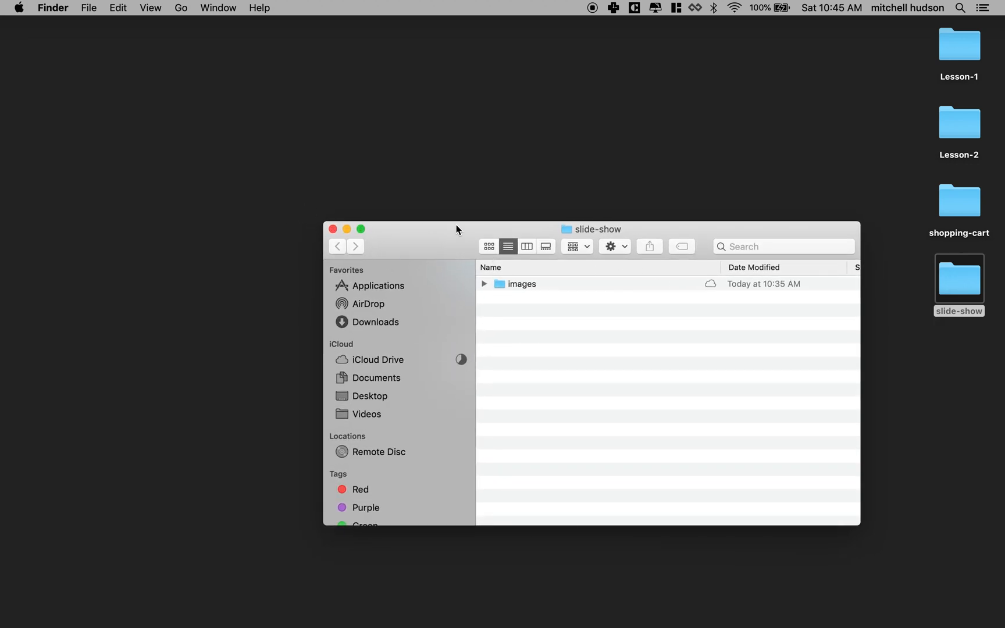
pyautogui.moveTo(610, 288)
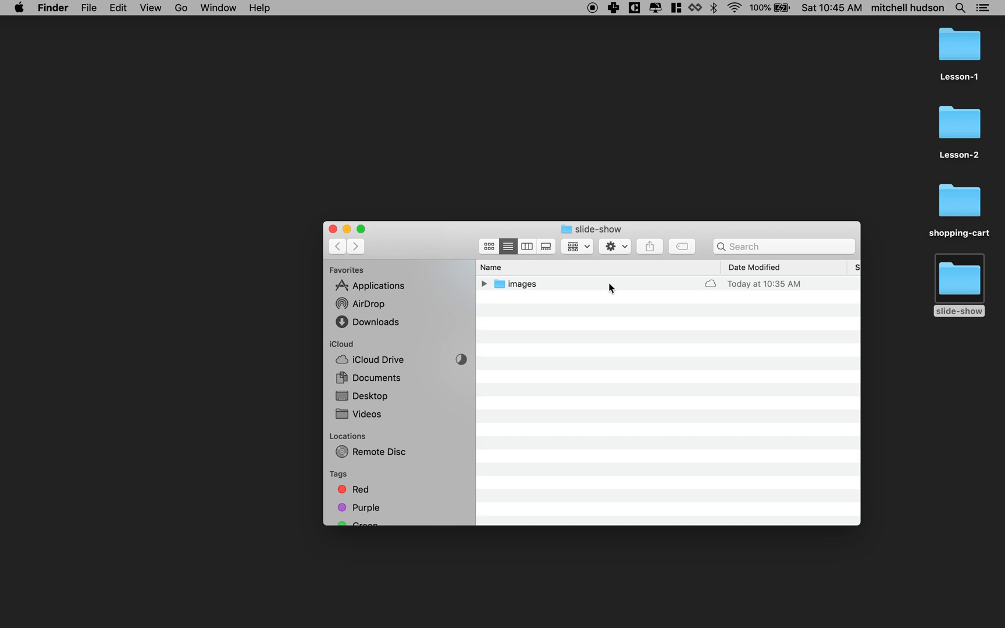
pyautogui.moveTo(491, 285)
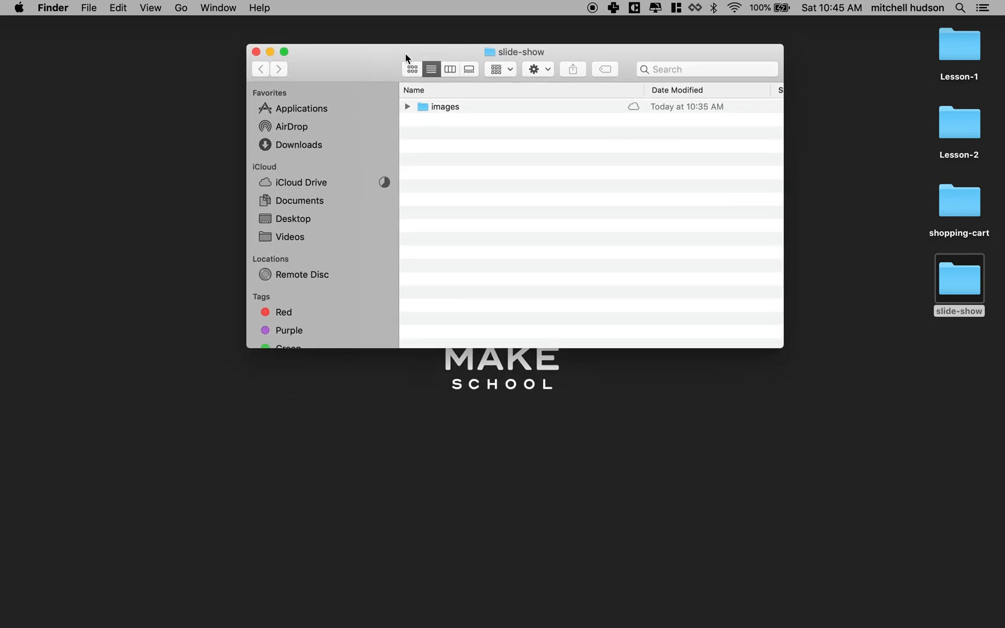
pyautogui.click(408, 106)
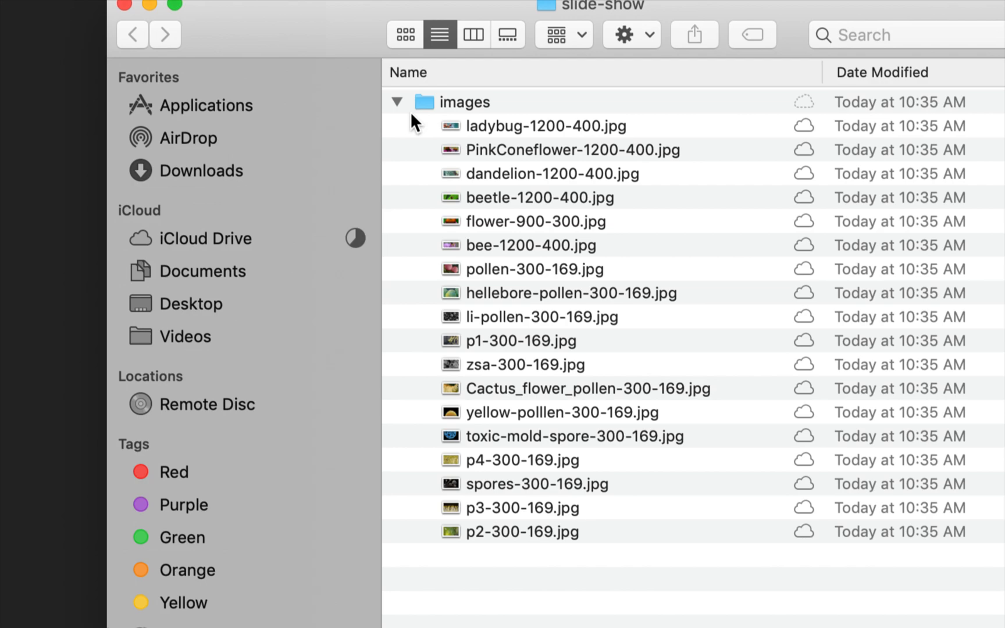
pyautogui.moveTo(527, 146)
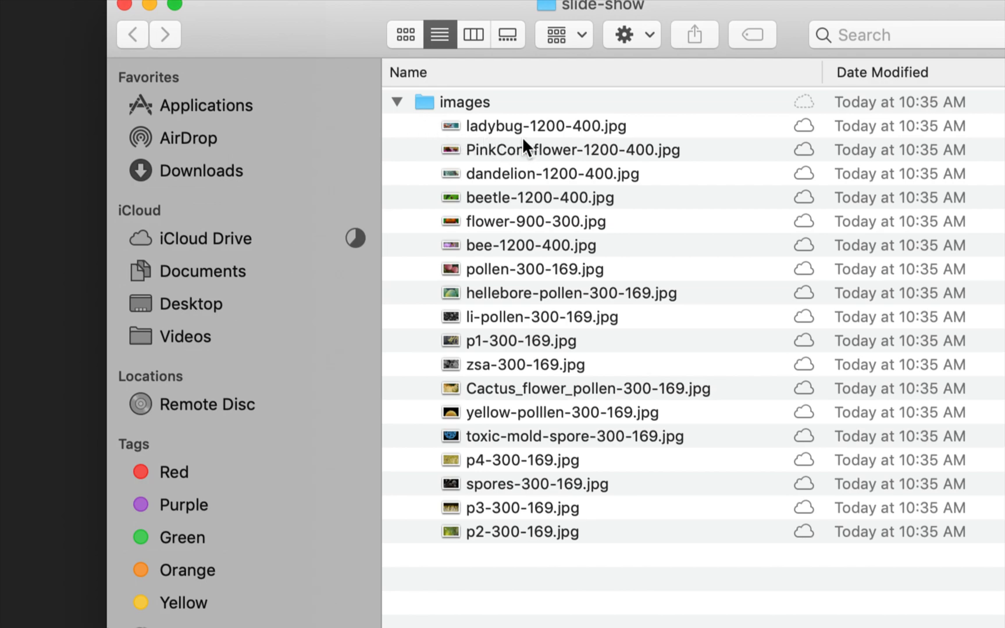
pyautogui.moveTo(585, 289)
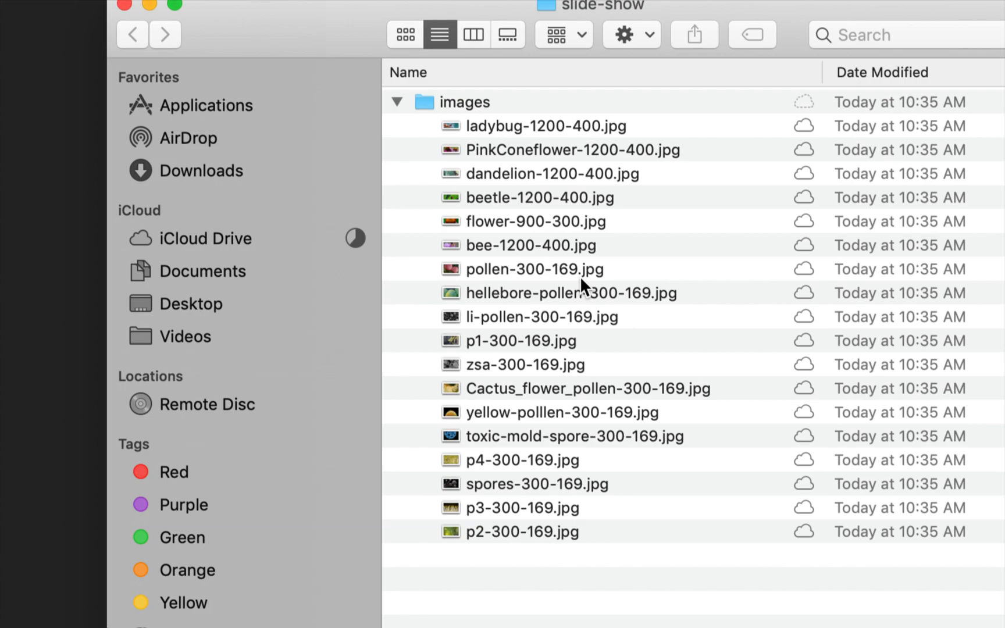
pyautogui.moveTo(580, 259)
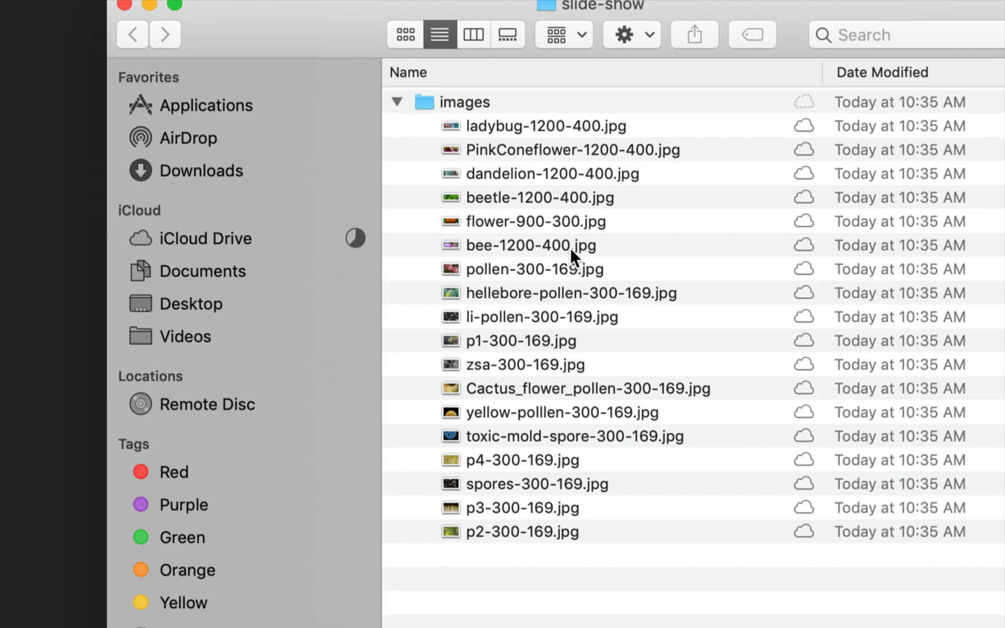
pyautogui.moveTo(503, 150)
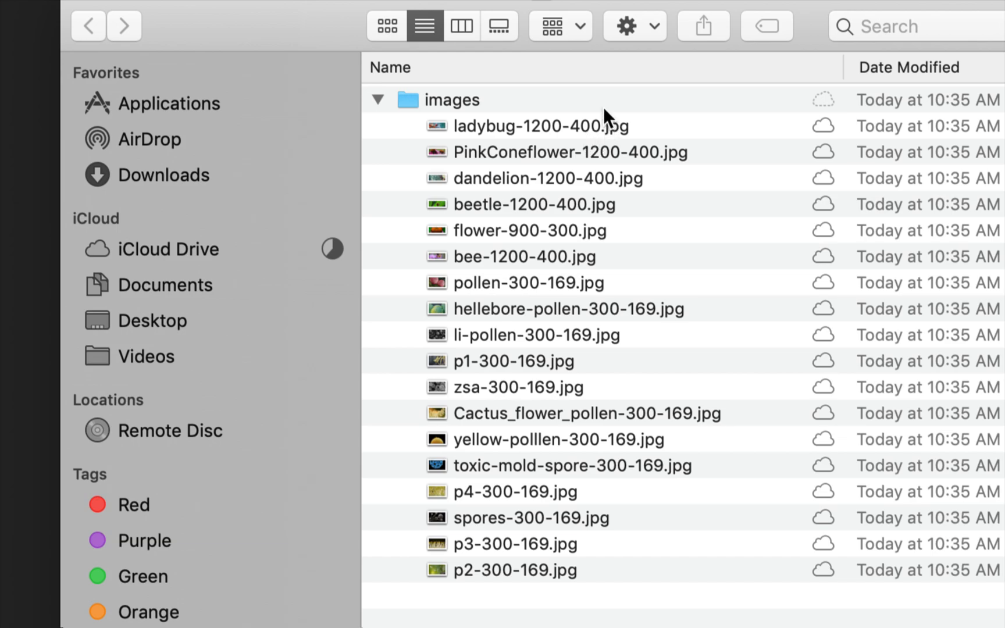
pyautogui.moveTo(607, 131)
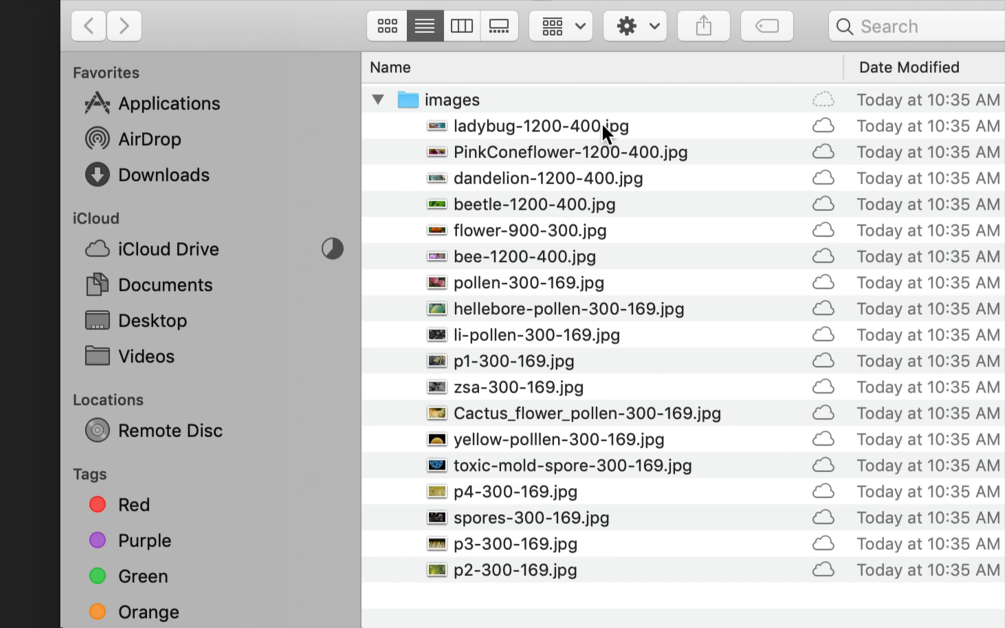
pyautogui.moveTo(577, 139)
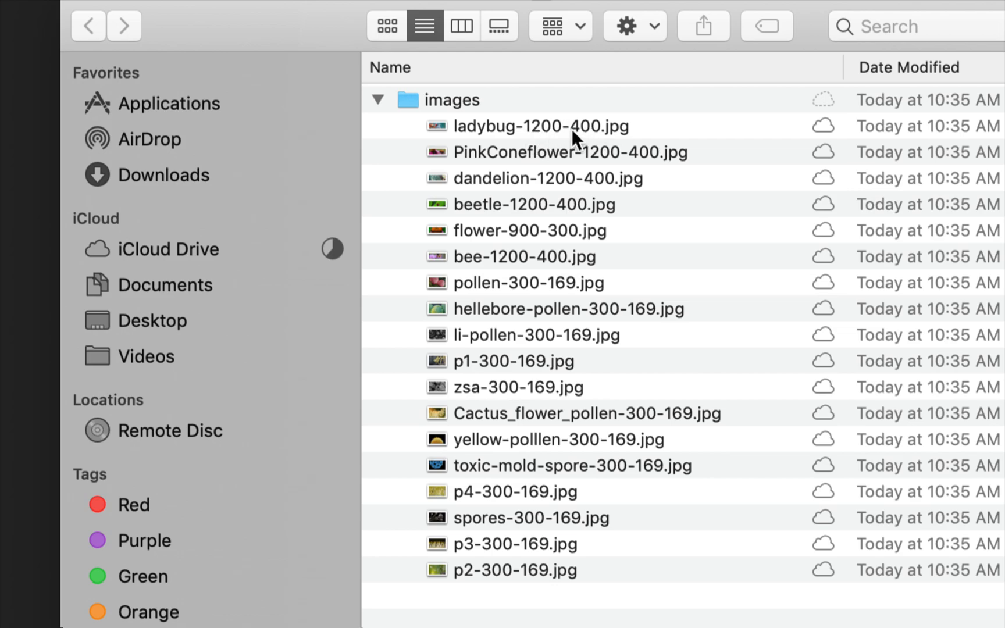
pyautogui.moveTo(575, 237)
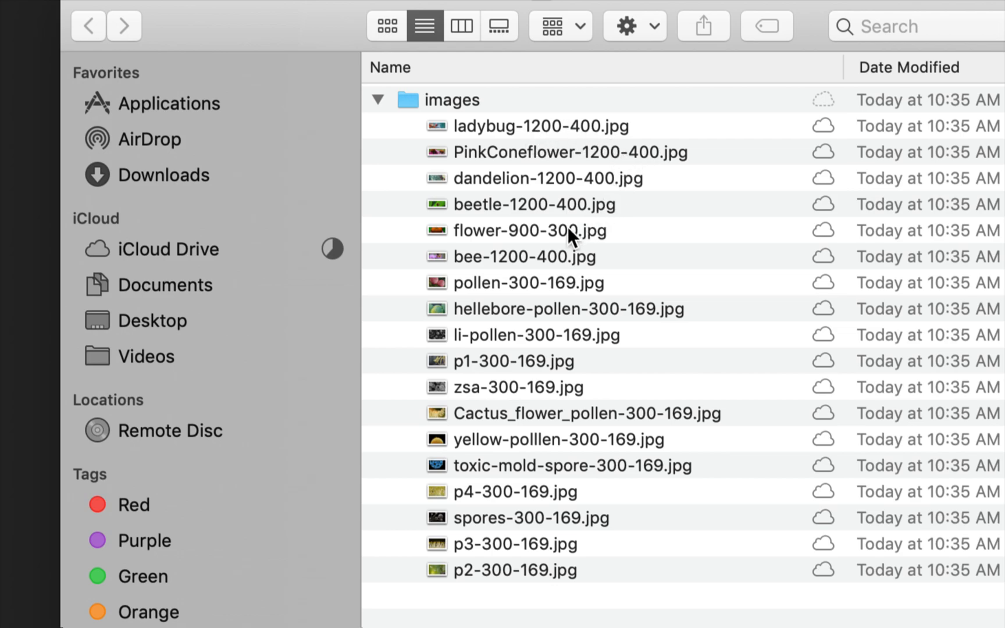
pyautogui.moveTo(513, 294)
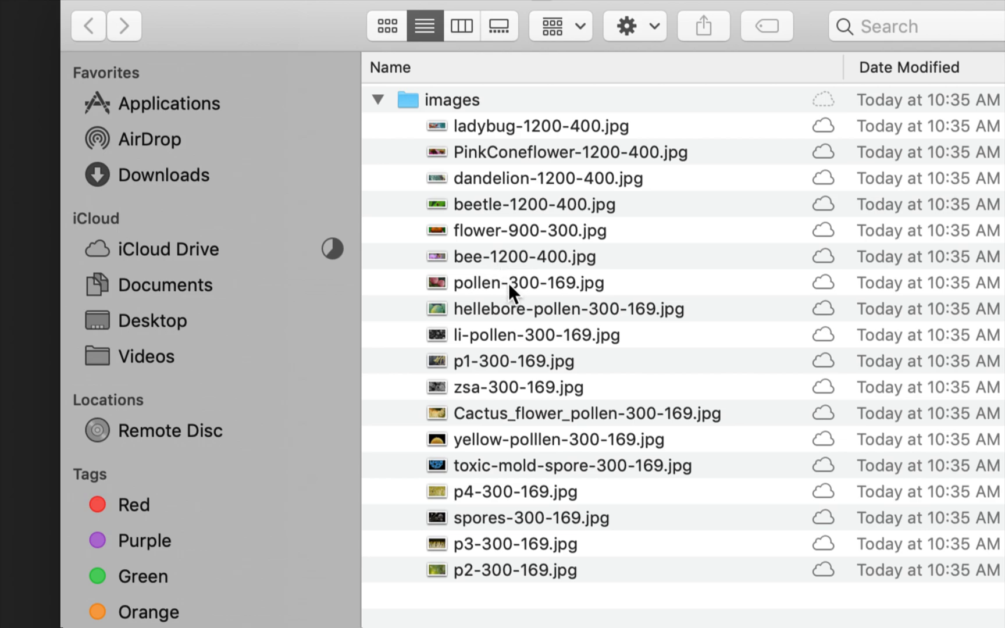
pyautogui.moveTo(546, 292)
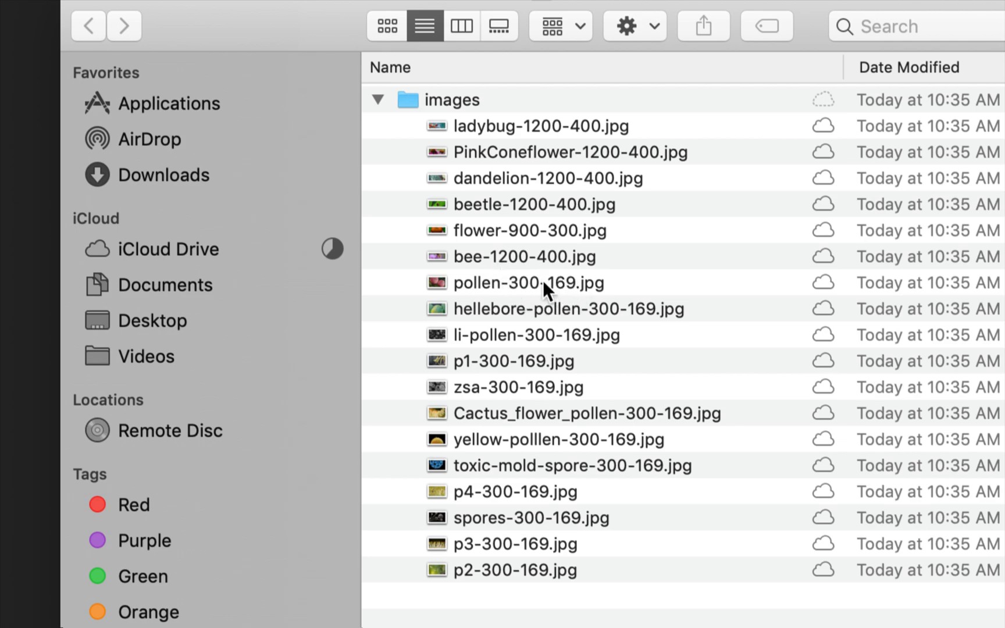
pyautogui.moveTo(537, 239)
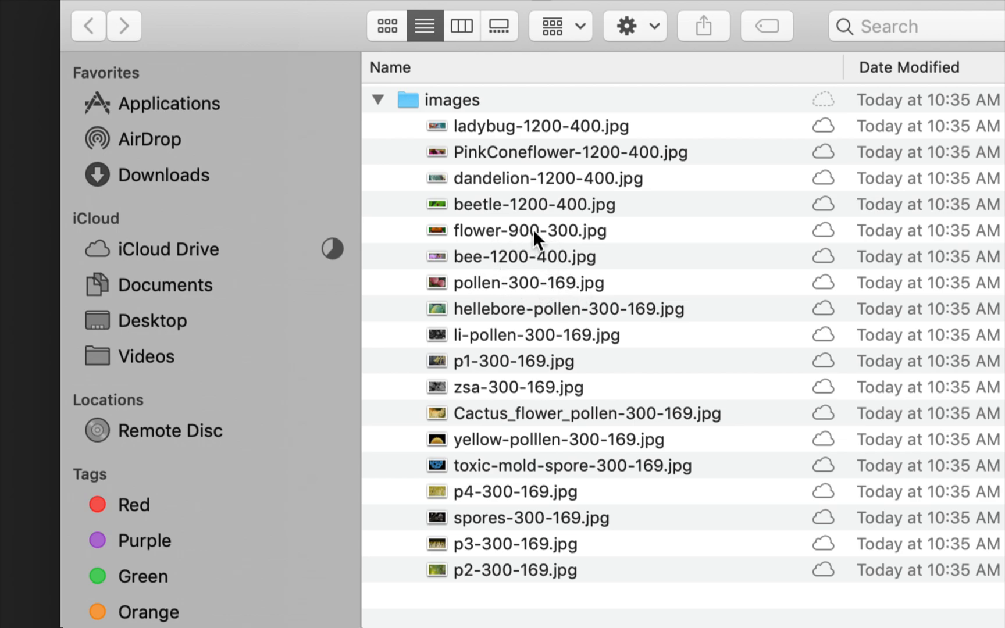
pyautogui.moveTo(548, 394)
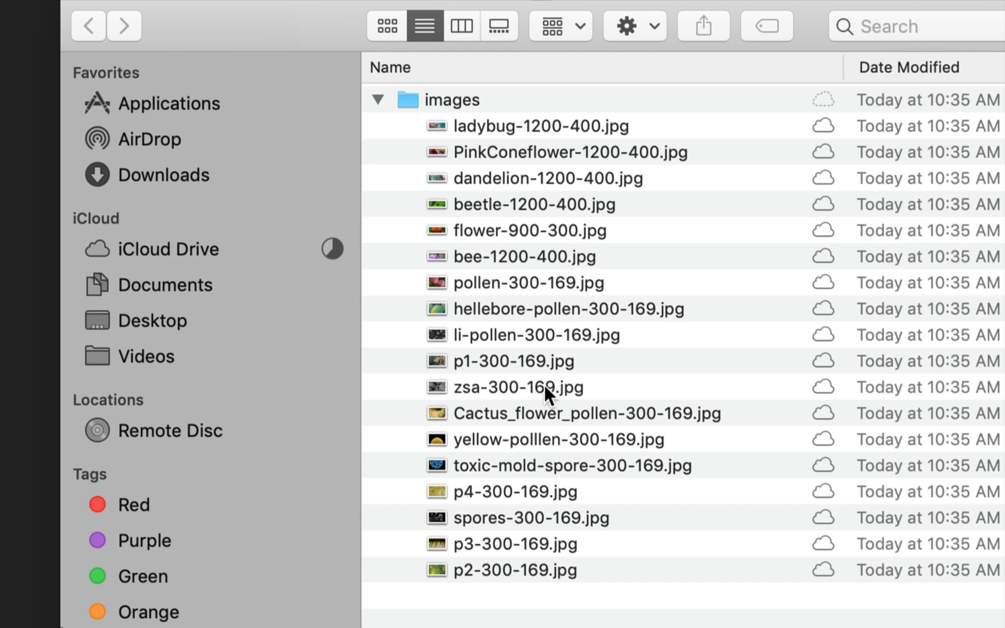
pyautogui.moveTo(526, 491)
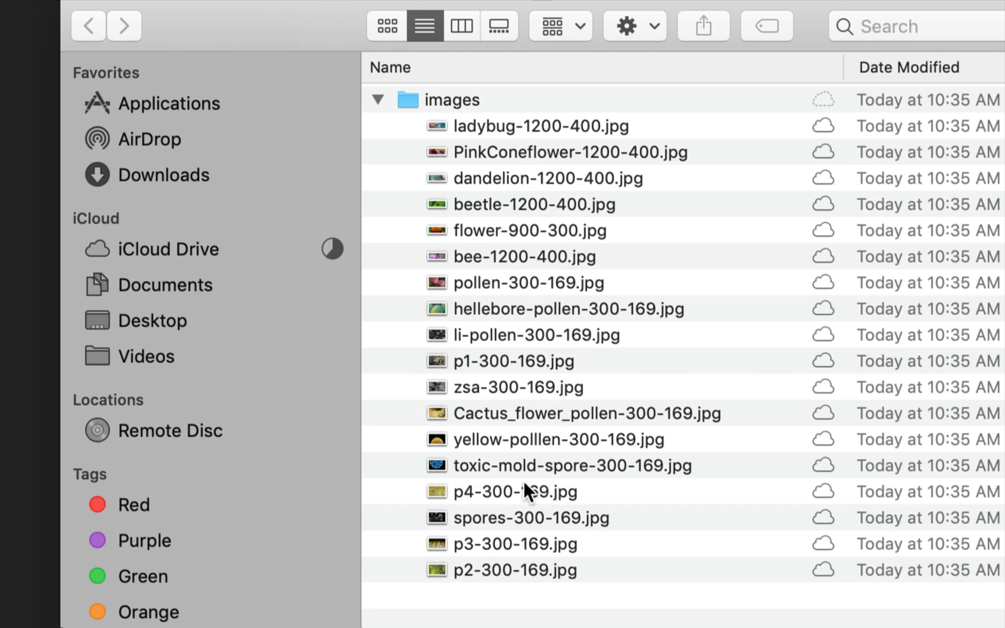
pyautogui.moveTo(654, 132)
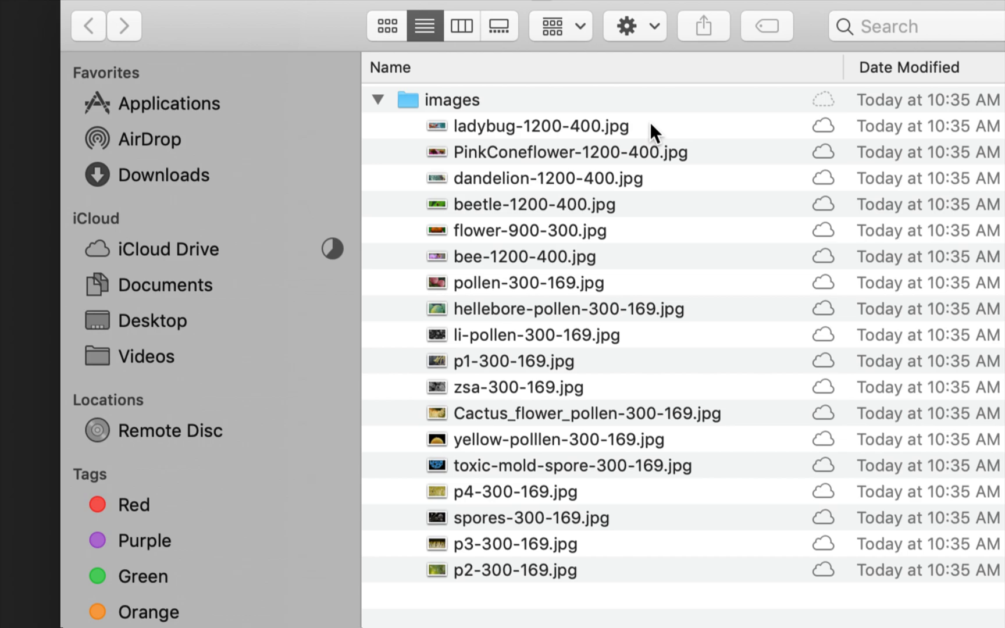
# - Select ladybug-1200-400.jpg among the eighteen JPG photos in the images folder
pyautogui.click(541, 125)
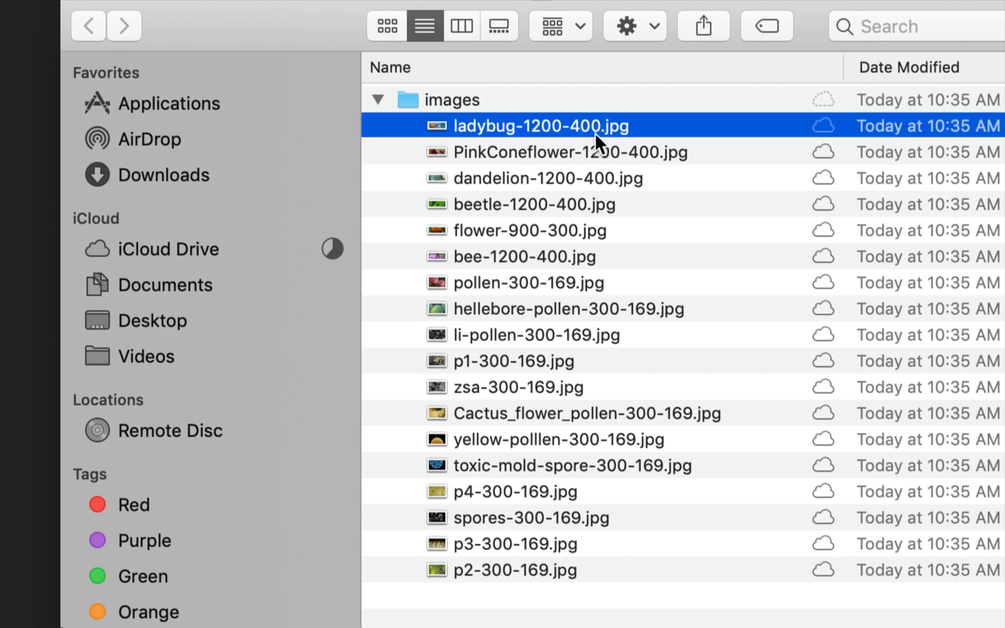
pyautogui.moveTo(644, 159)
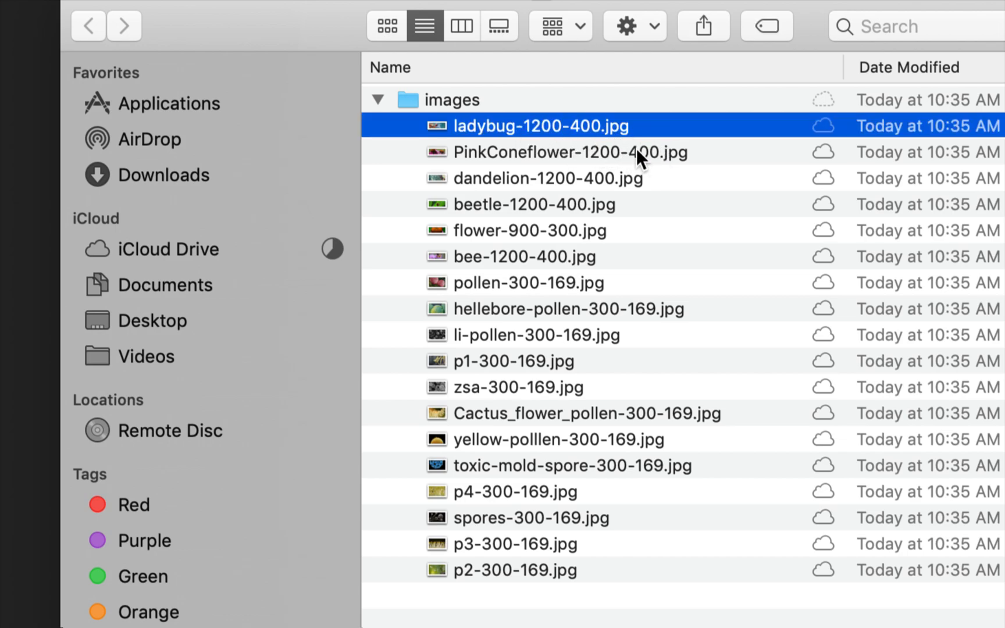
pyautogui.moveTo(423, 135)
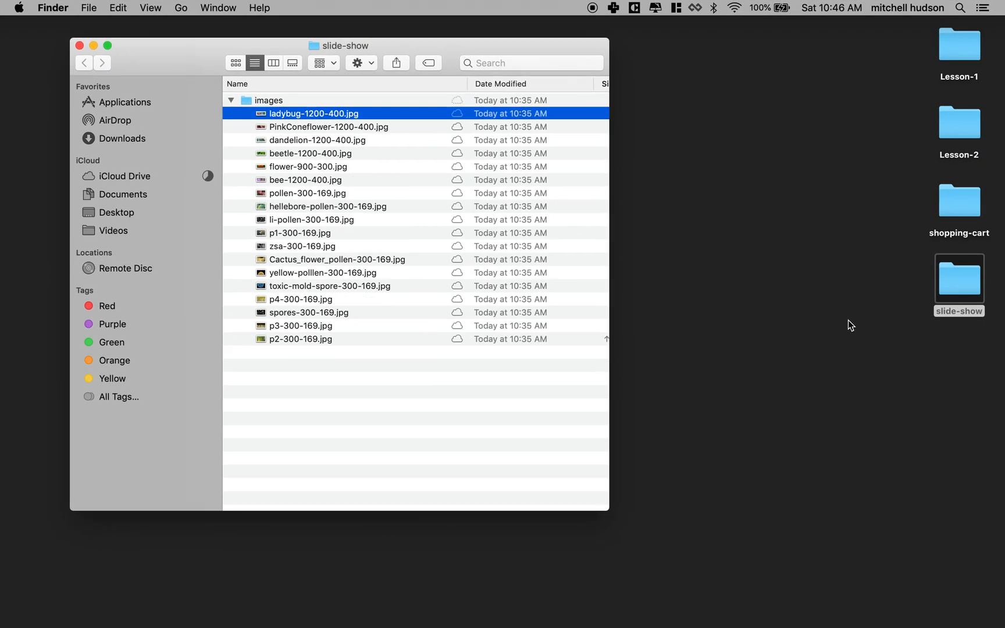
# - Drop the desktop slide-show folder onto Visual Studio Code to open it as a workspace
pyautogui.click(959, 280)
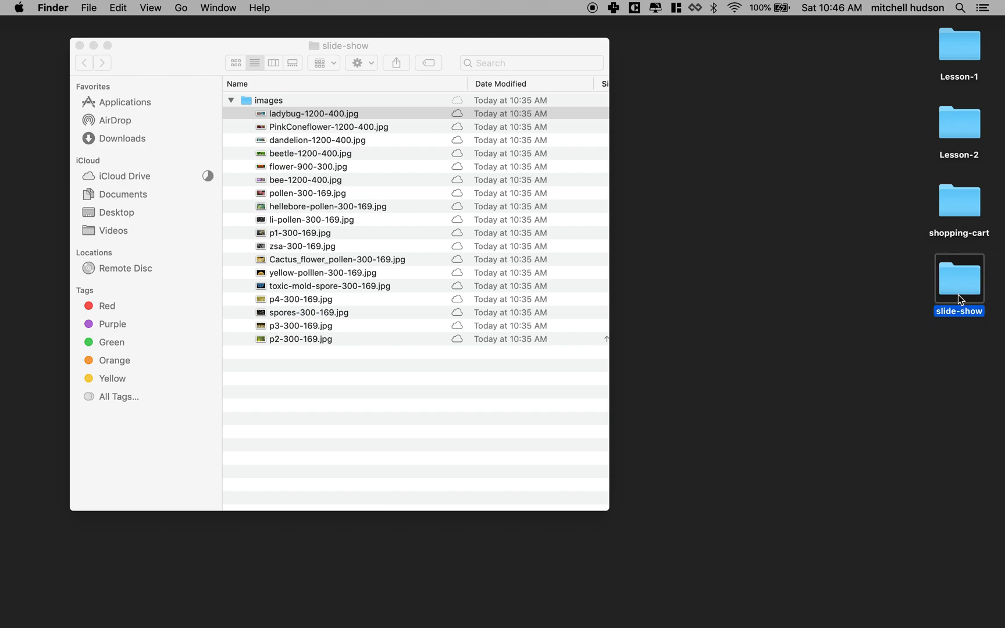
pyautogui.moveTo(964, 291)
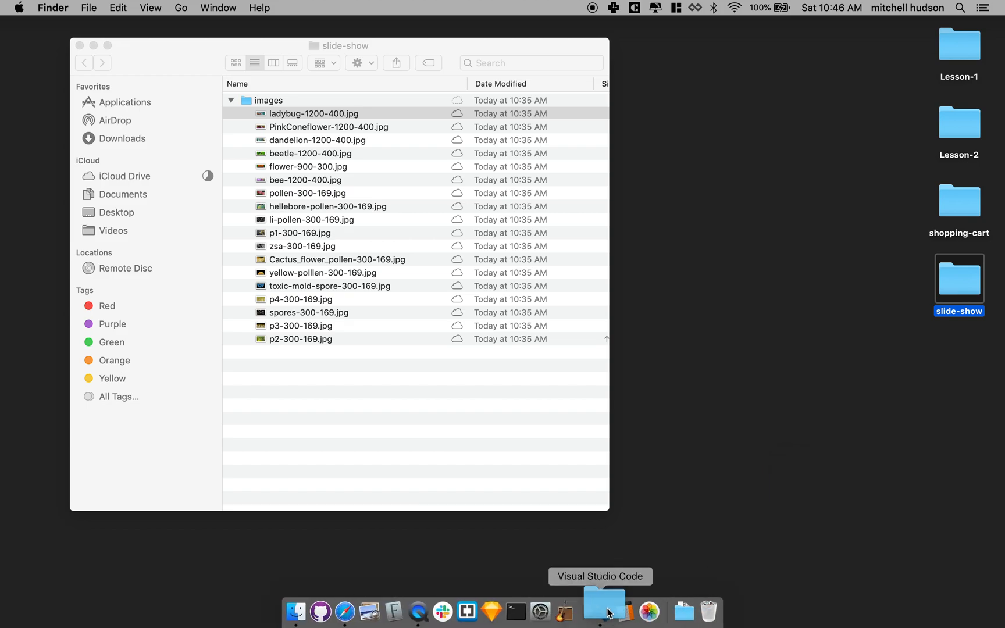
pyautogui.click(602, 611)
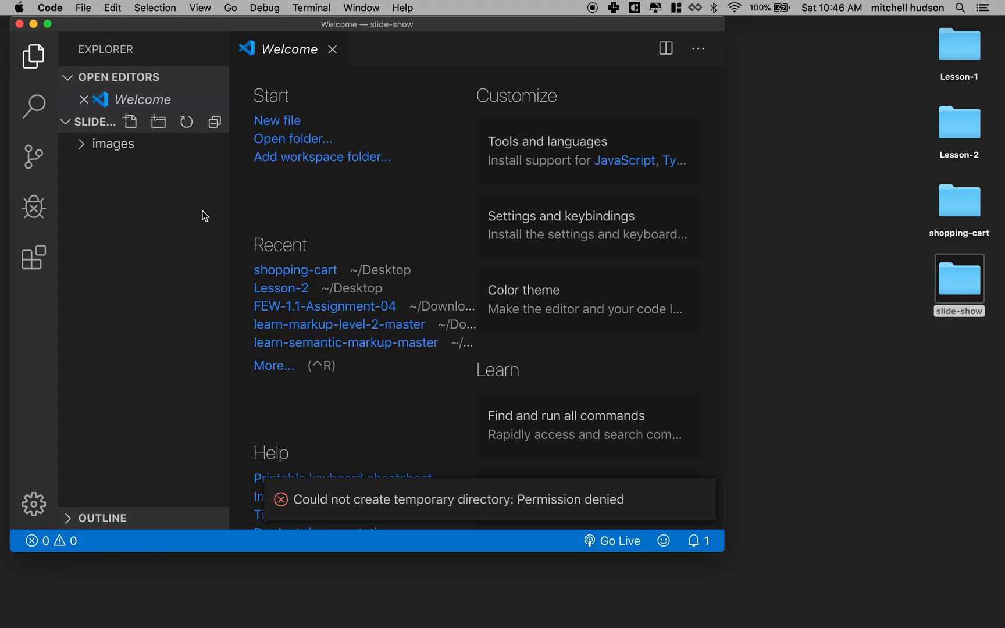
# - Close the Welcome page and create index.html at the slide-show top level, not inside images
pyautogui.click(333, 49)
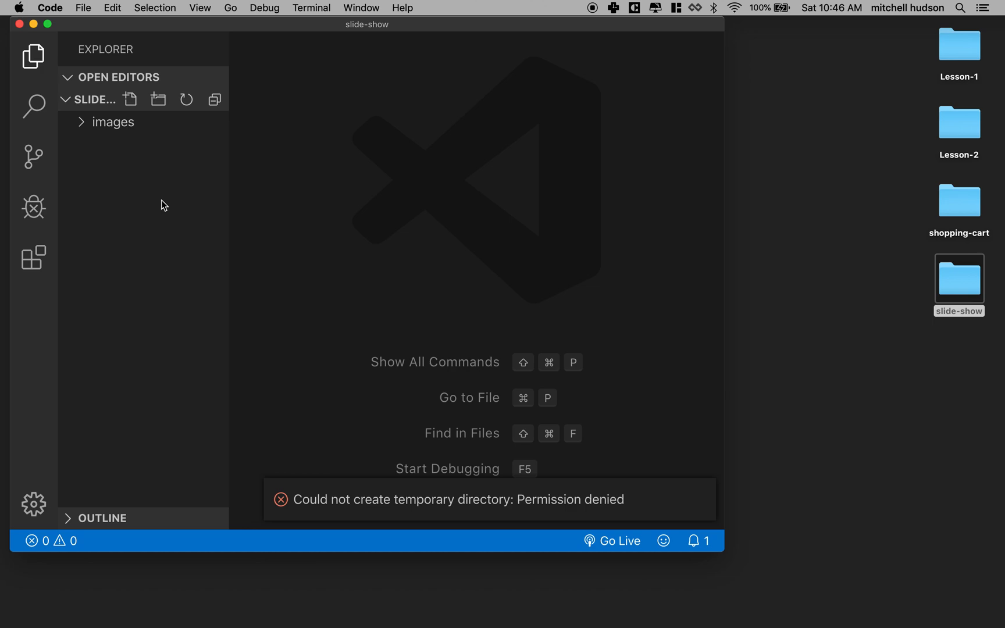
pyautogui.click(112, 122)
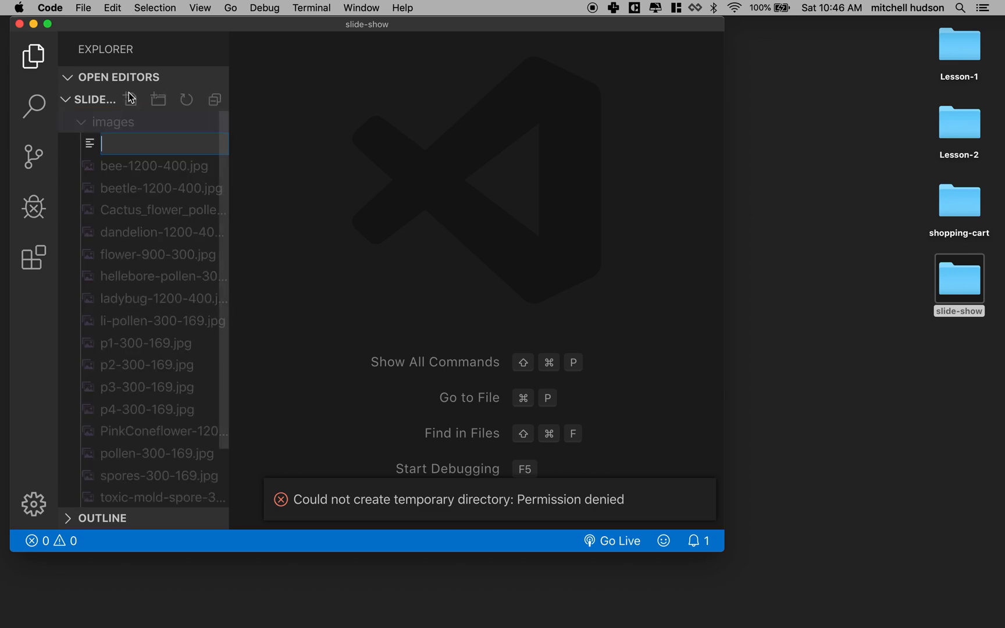
pyautogui.moveTo(143, 130)
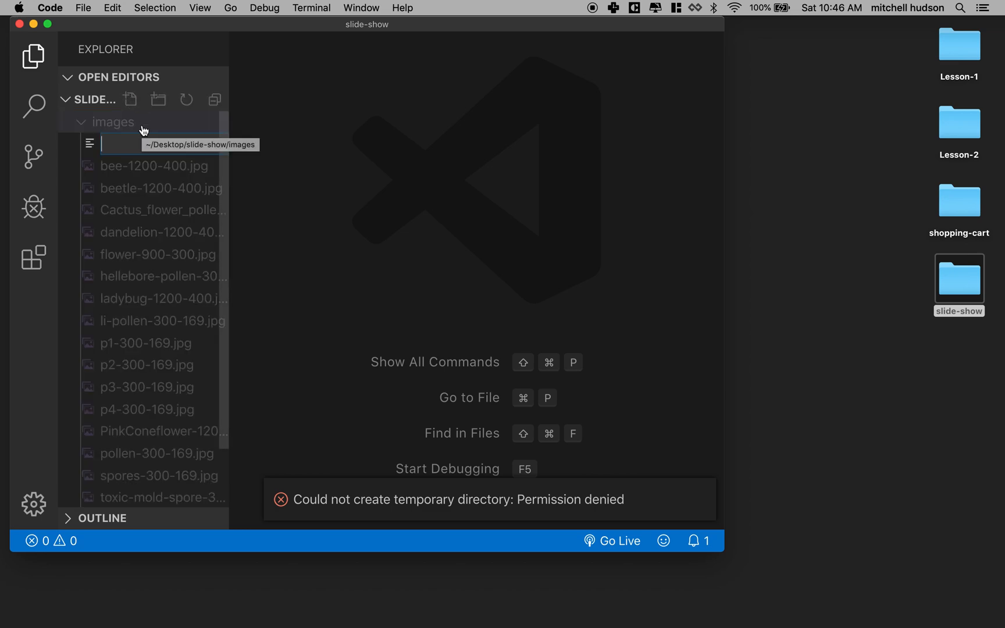
pyautogui.click(111, 123)
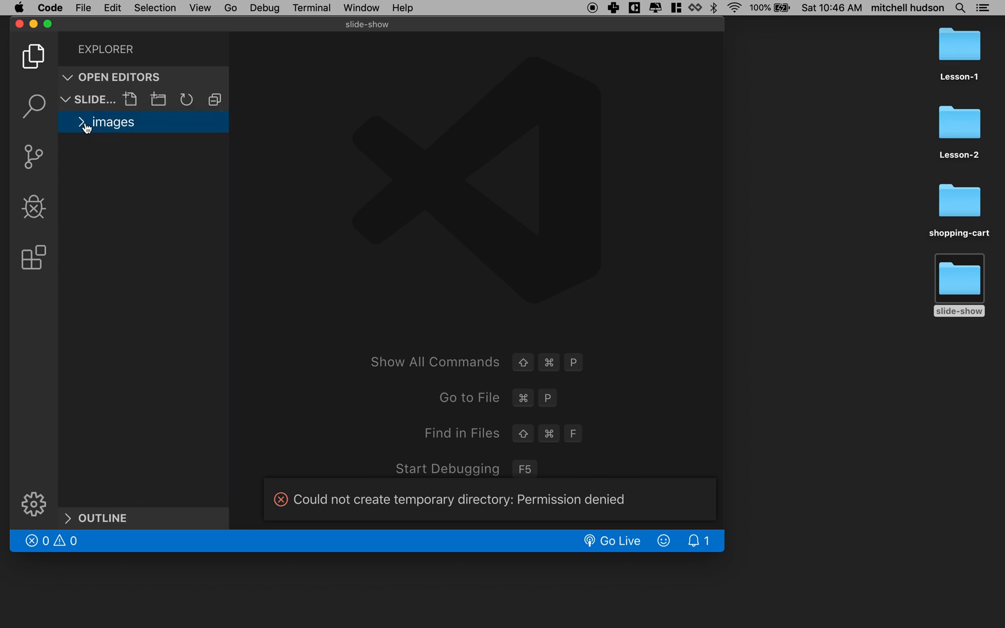
pyautogui.click(131, 99)
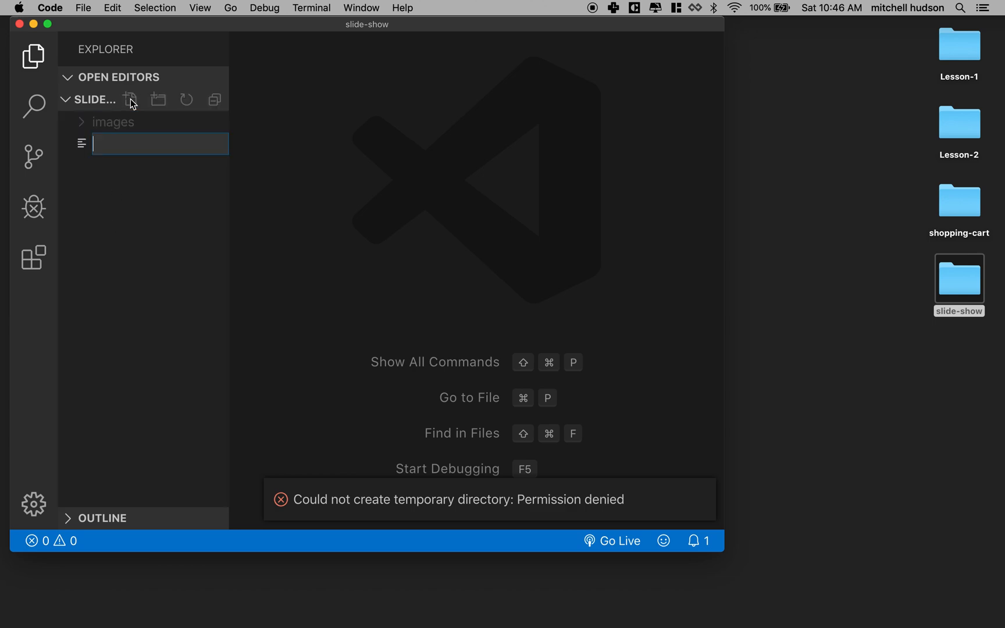
pyautogui.write('in')
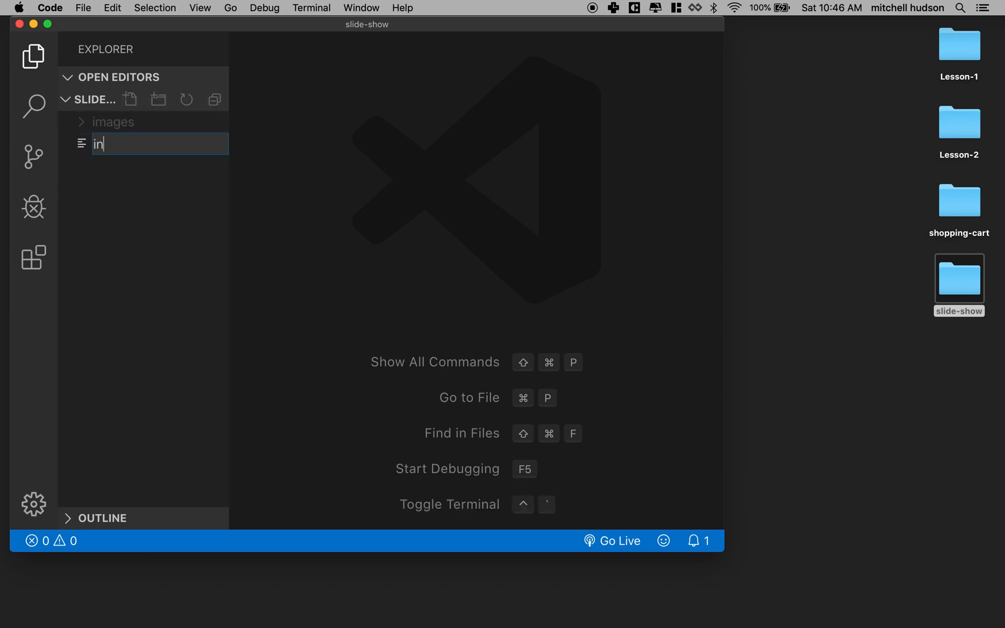
pyautogui.write('dex.')
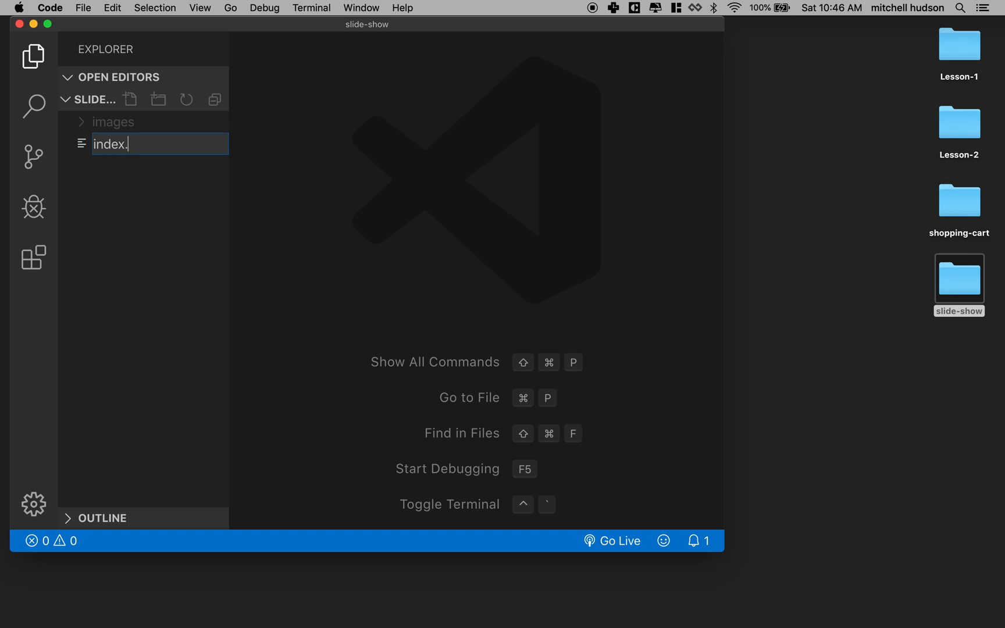
pyautogui.write('html')
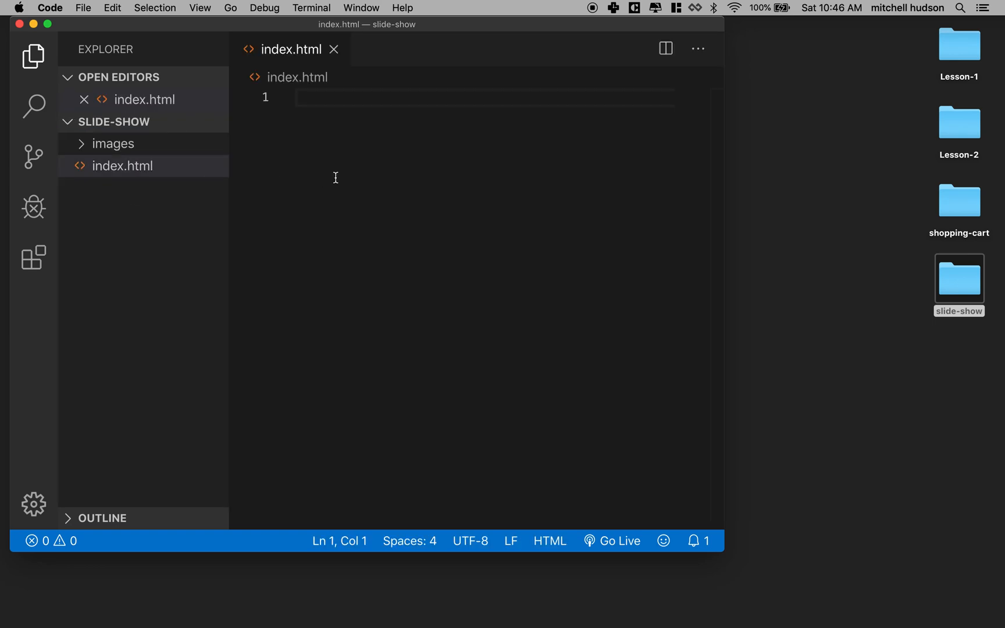
# - Write <!doctype html>, html, head with empty title, and body holding an empty script block
pyautogui.write('!')
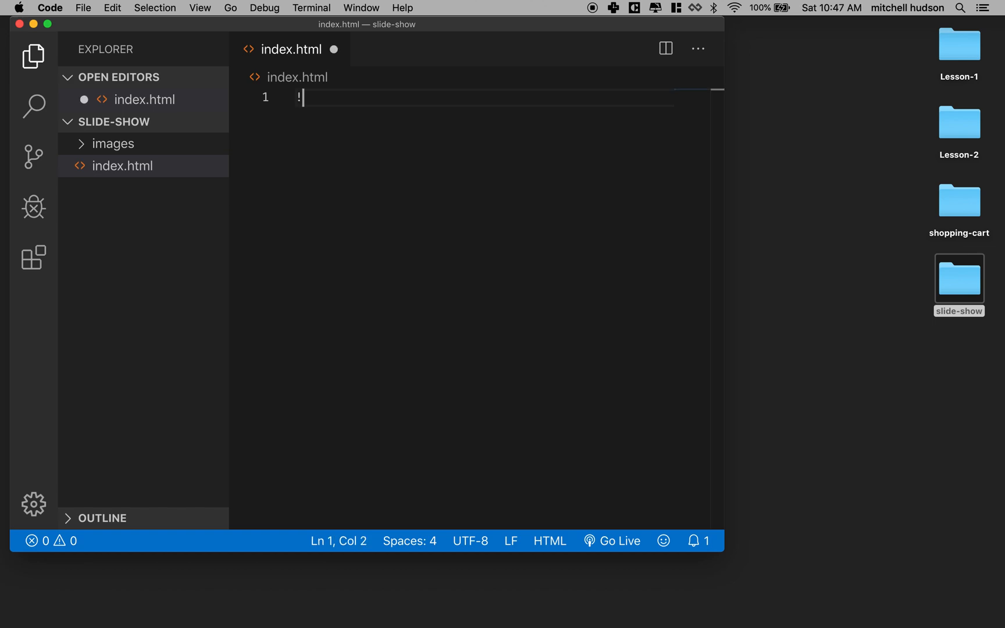
pyautogui.write('<')
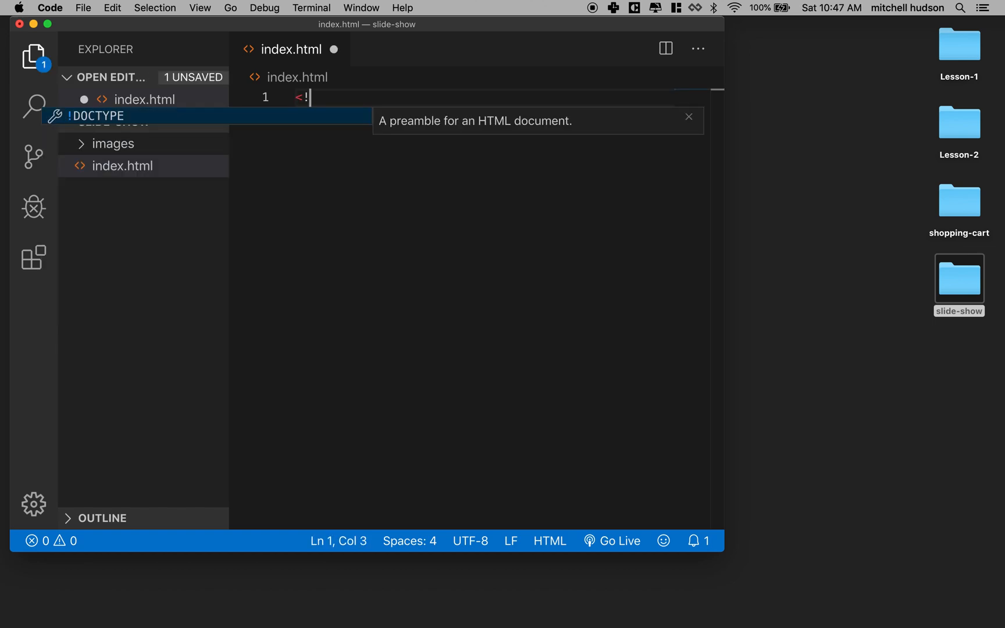
pyautogui.write('do')
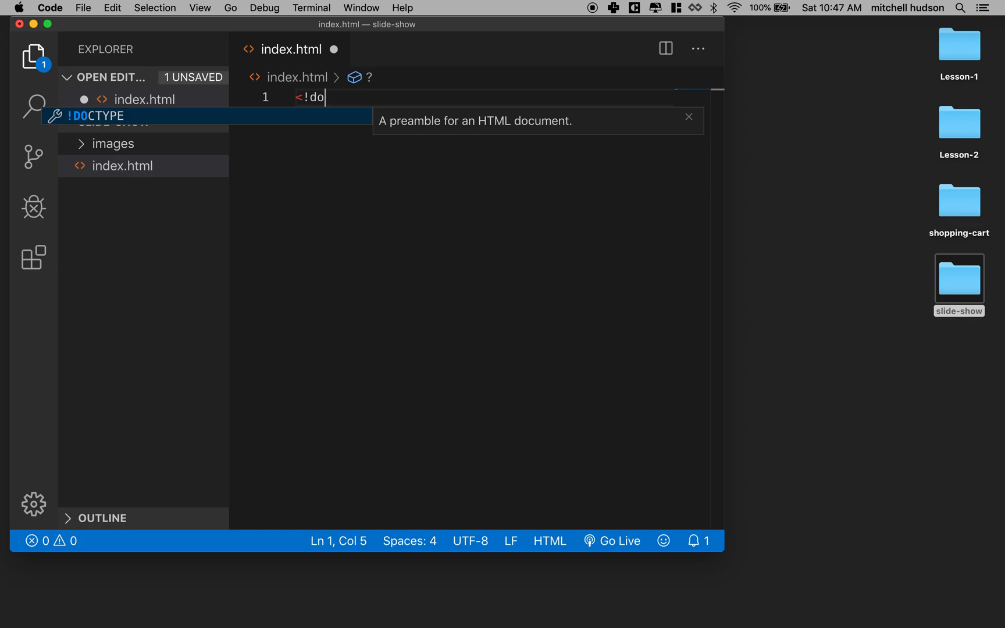
pyautogui.write('ctype html>')
pyautogui.write('<')
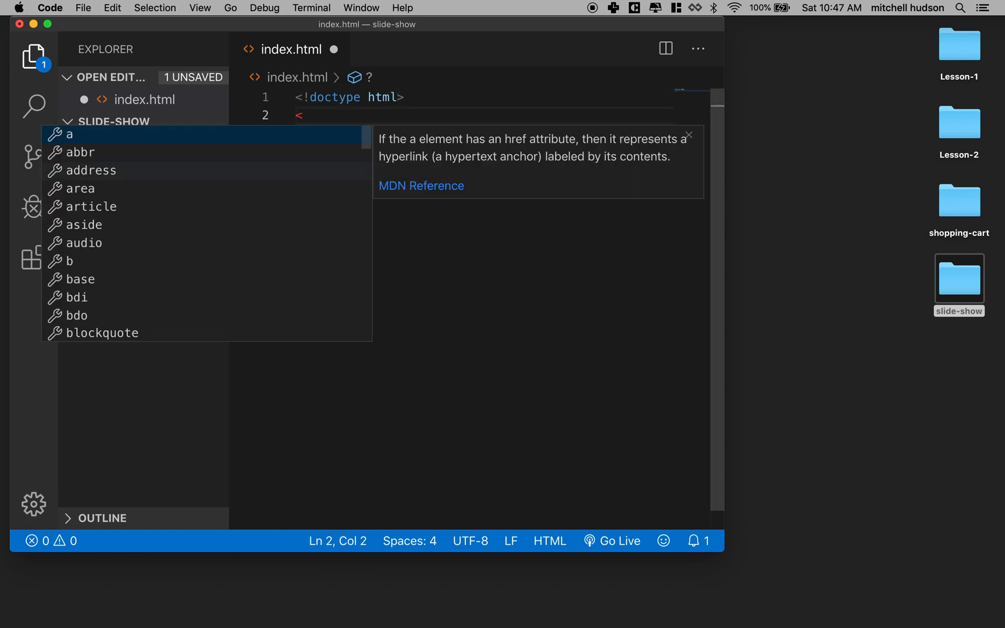
pyautogui.write('html></html>')
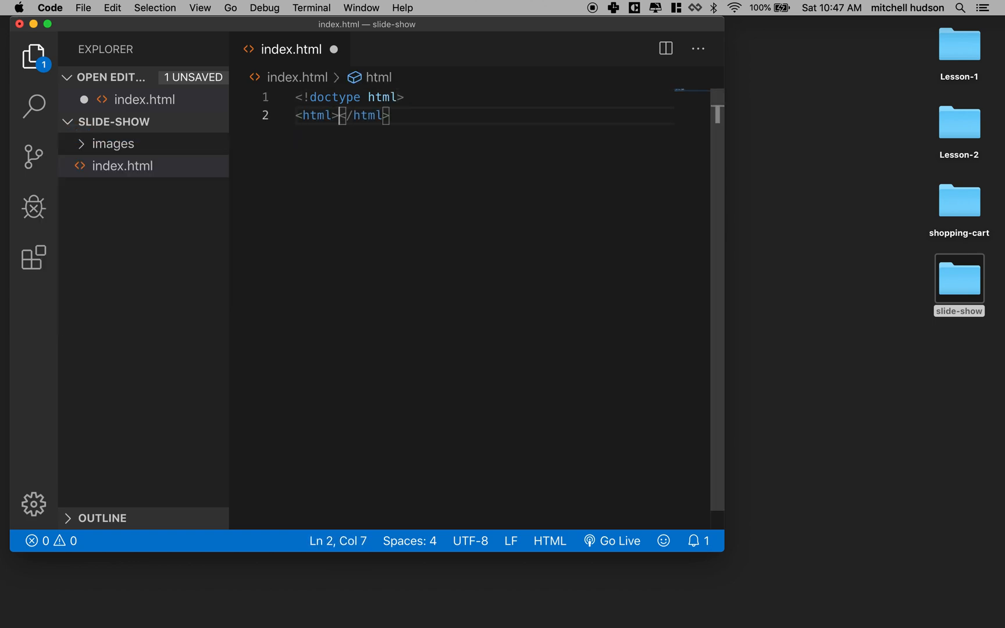
pyautogui.write('<head>')
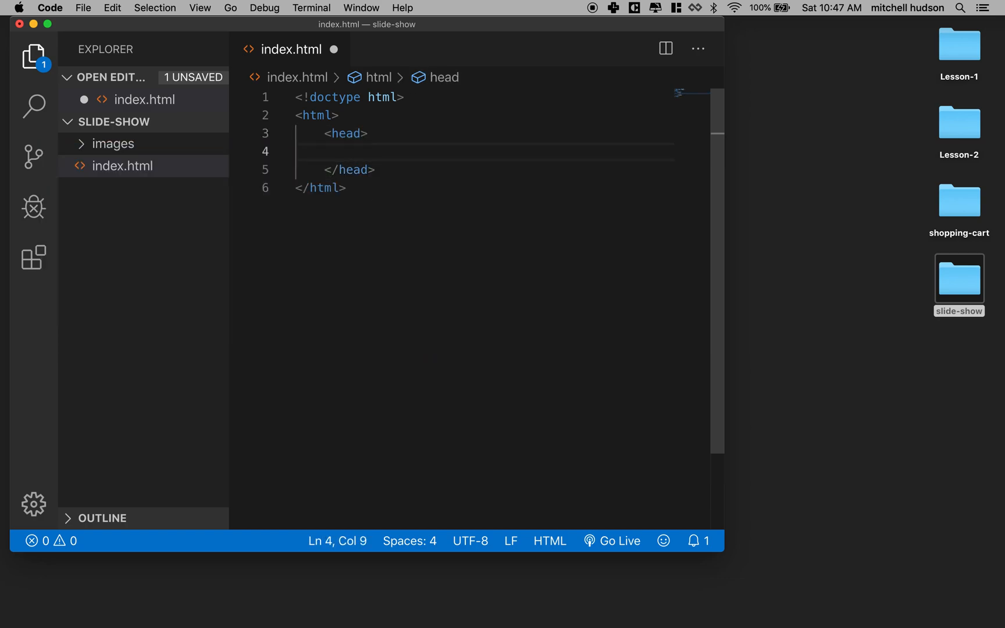
pyautogui.write('<title></title>')
pyautogui.write('<body>')
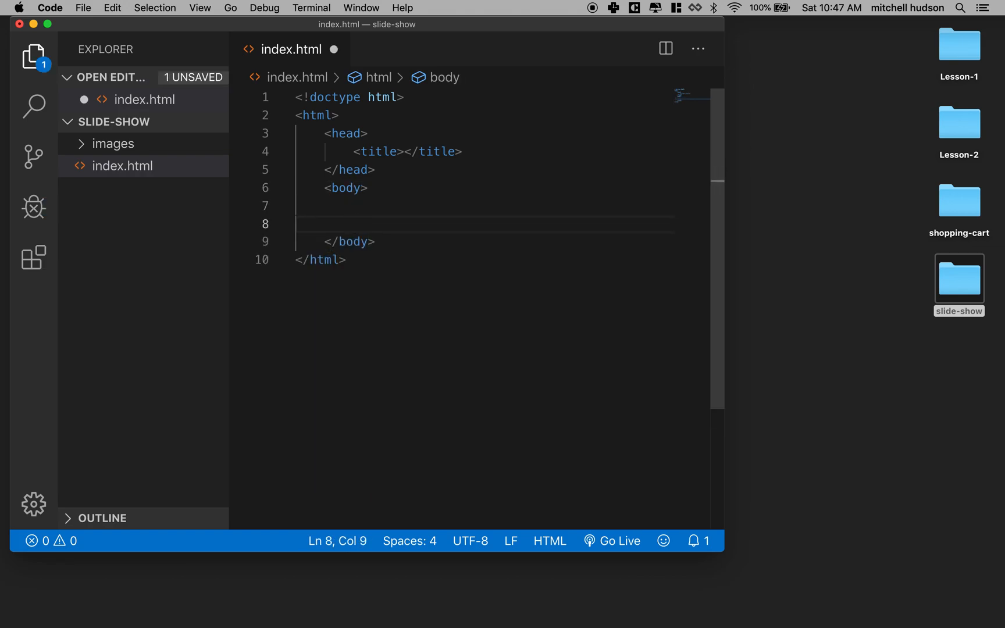
pyautogui.write('<script>')
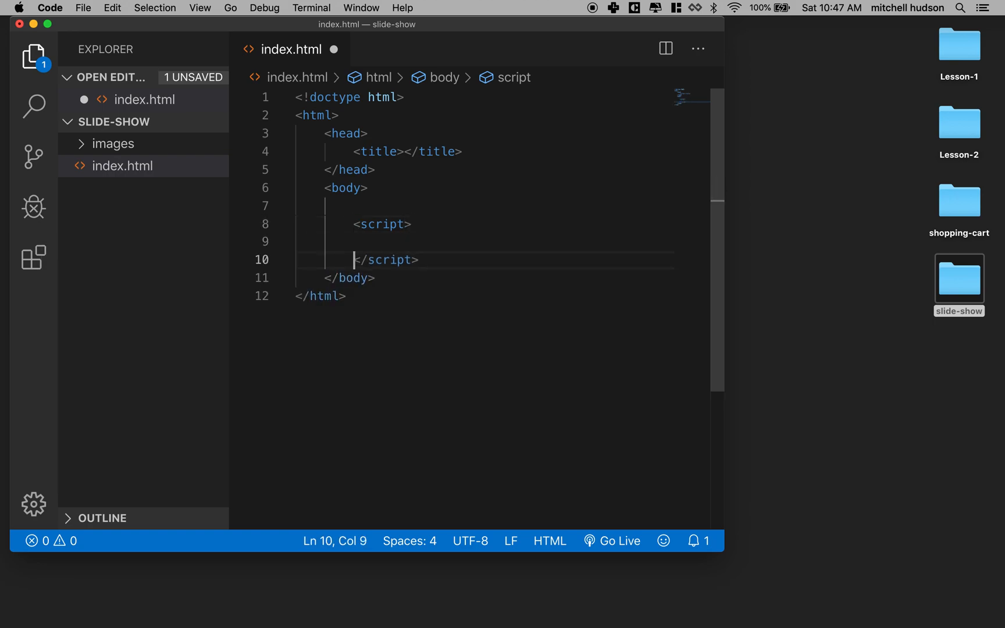
pyautogui.click(385, 242)
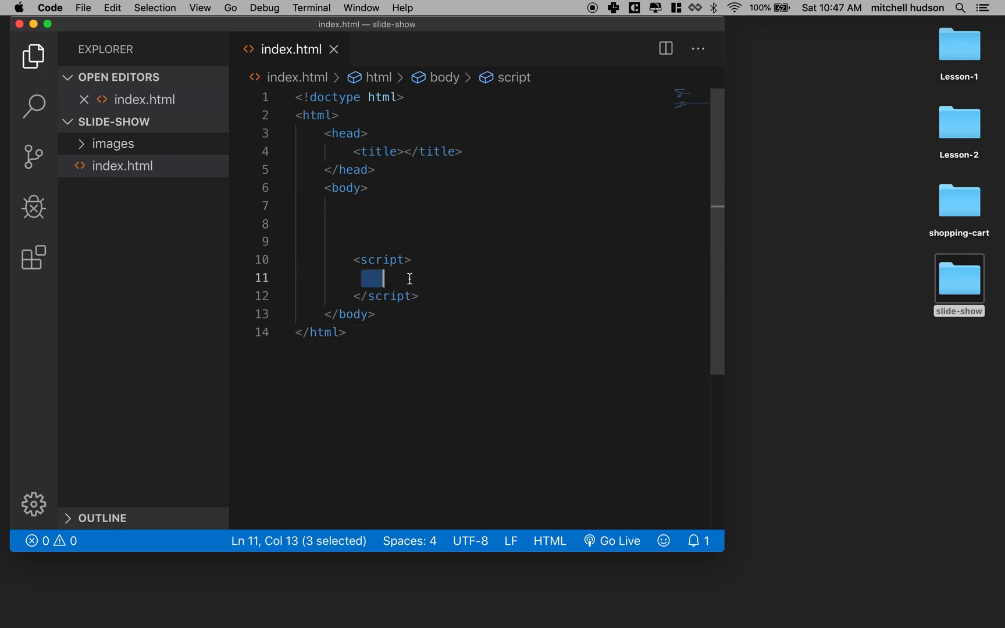
pyautogui.moveTo(392, 209)
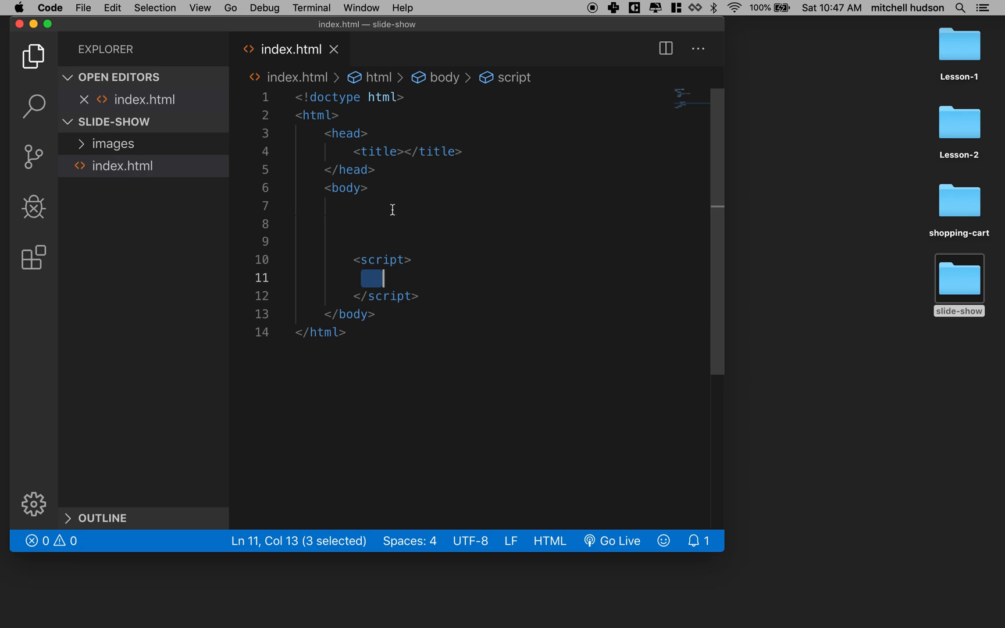
# - Add a <style> block under the title containing a /* CSS Styles */ comment
pyautogui.press('enter')
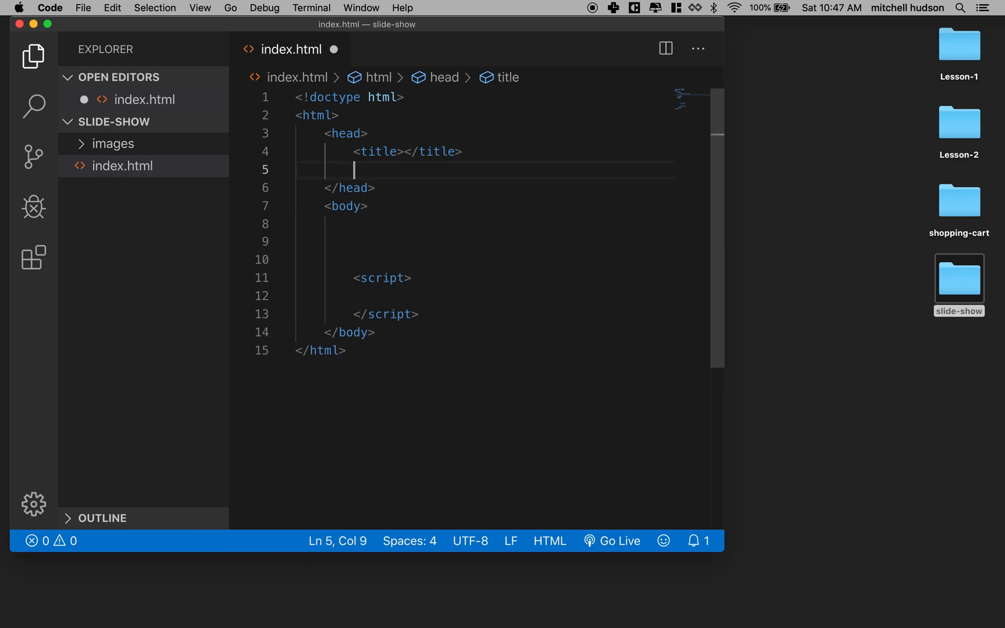
pyautogui.write('<style>')
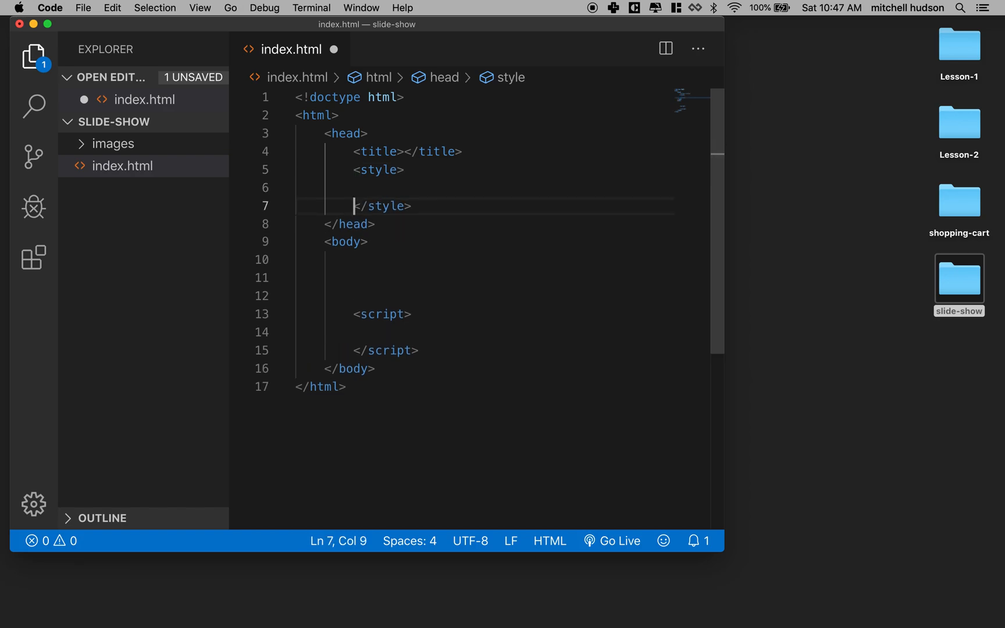
pyautogui.click(391, 186)
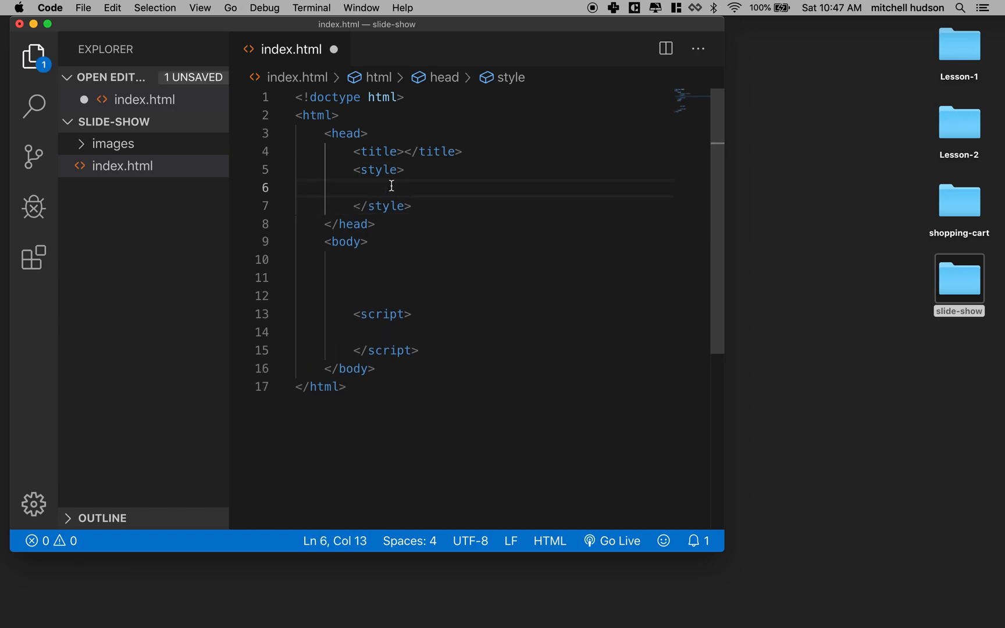
pyautogui.write('/* CS */')
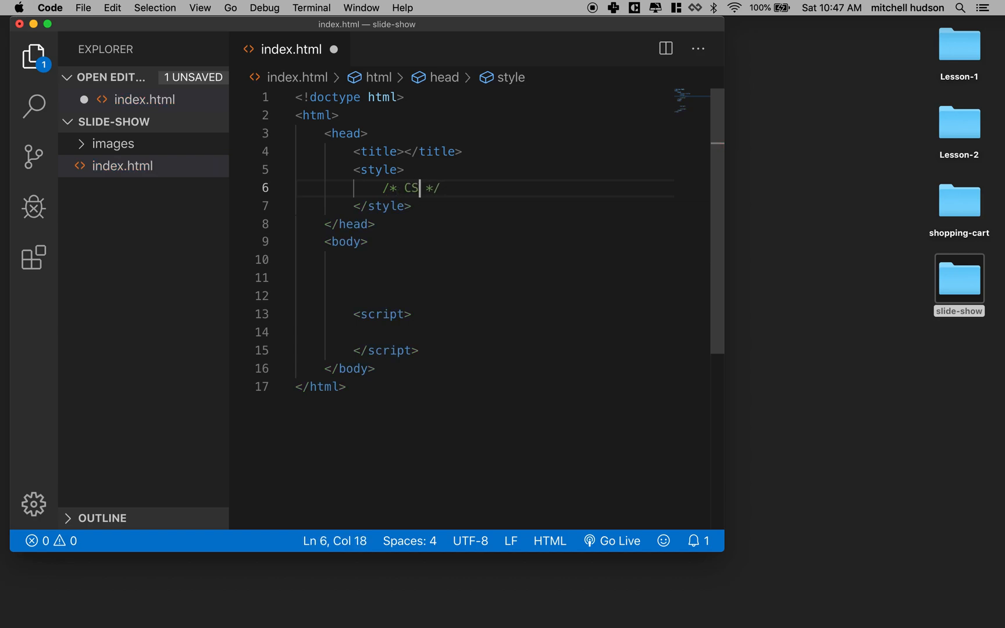
pyautogui.write('S Styl')
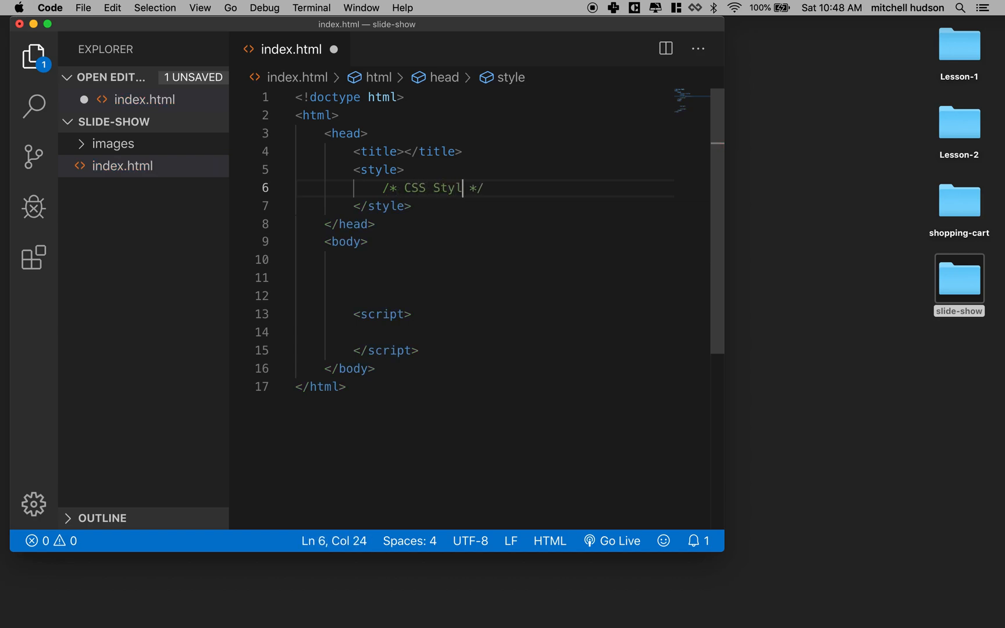
pyautogui.write('es')
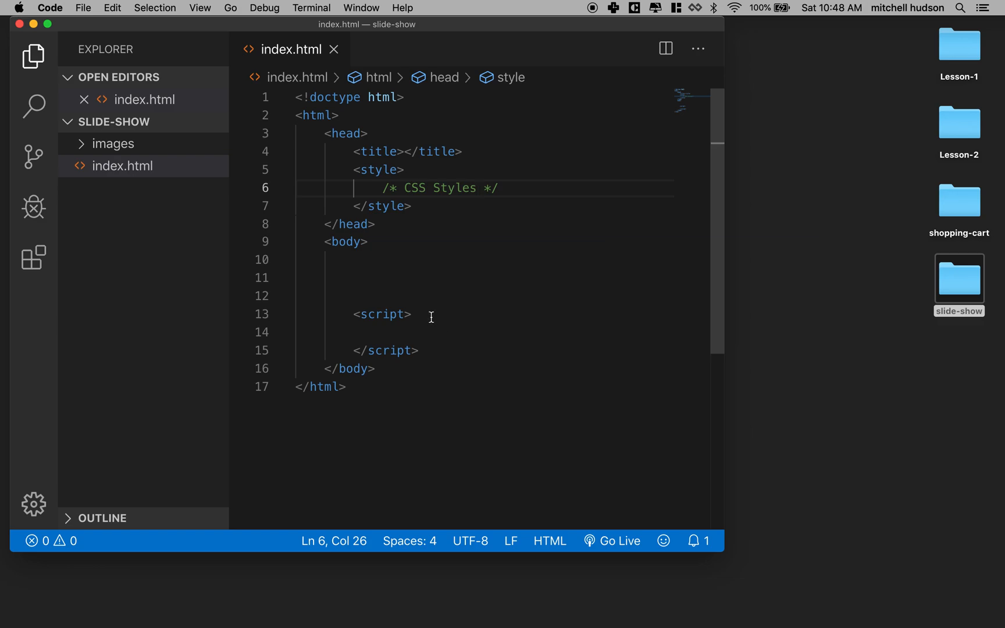
# - Add a // JS Here comment in the script and an <!-- HTML --> comment in the body
pyautogui.press('enter')
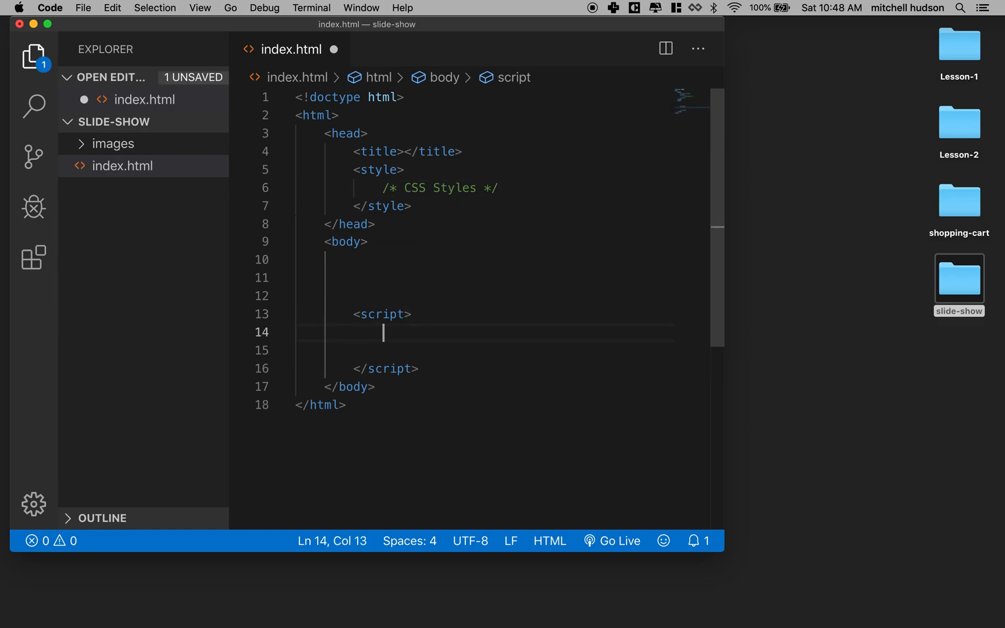
pyautogui.write('//')
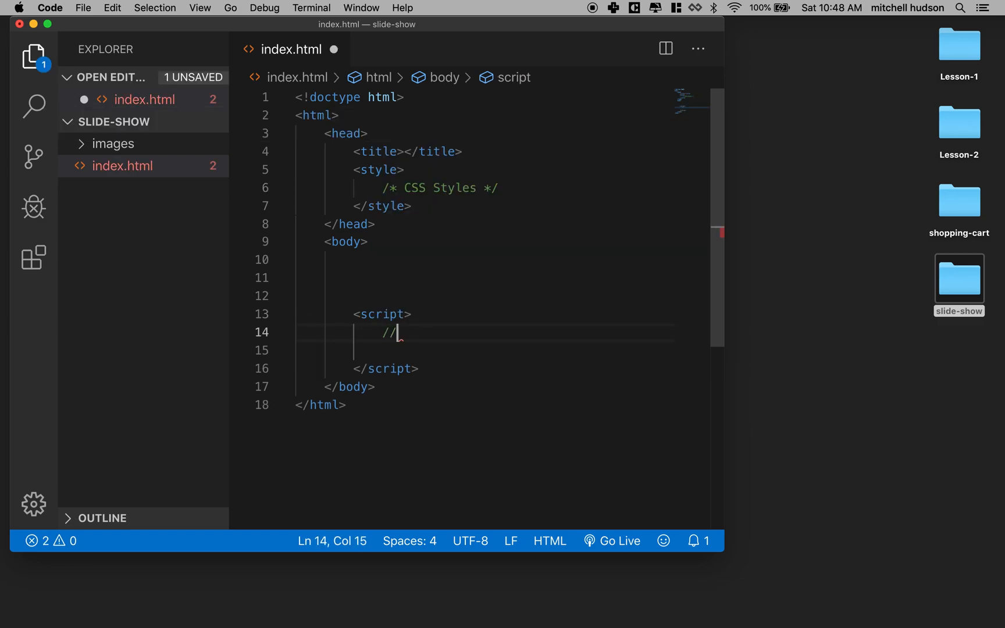
pyautogui.write('JS J')
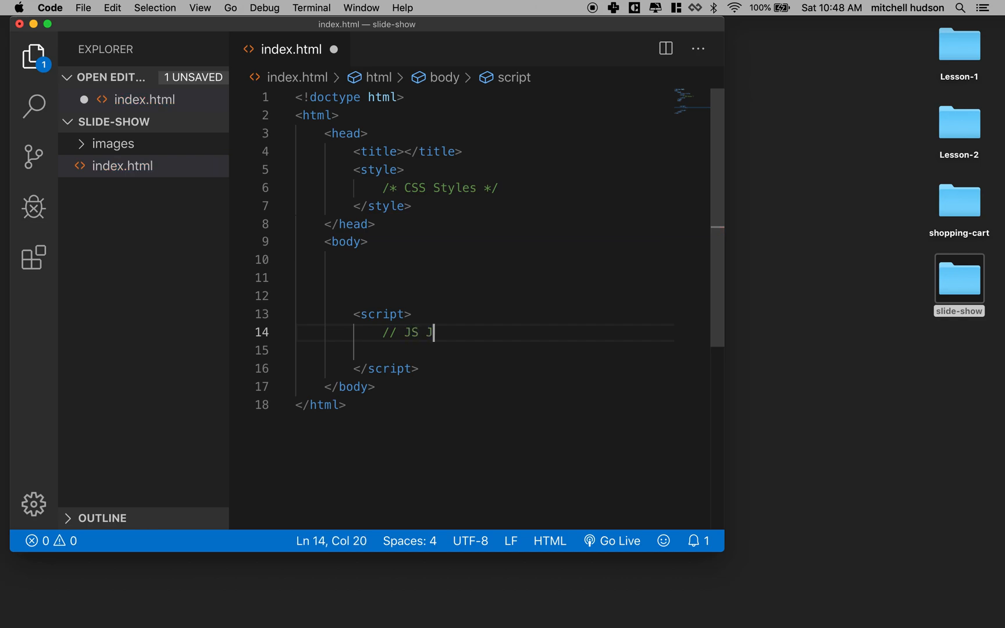
pyautogui.write('ere')
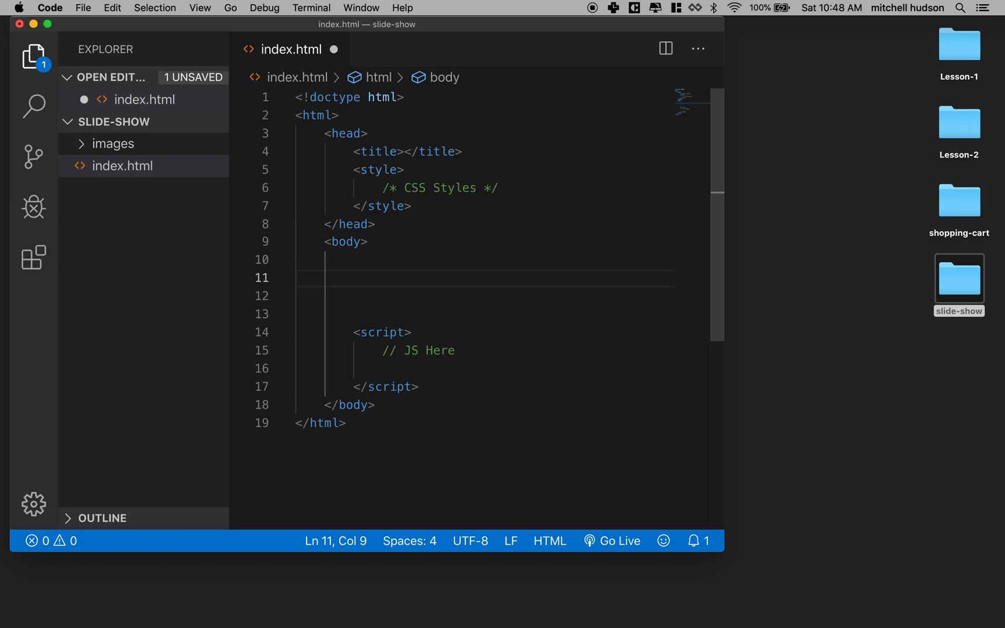
pyautogui.write('<!---->')
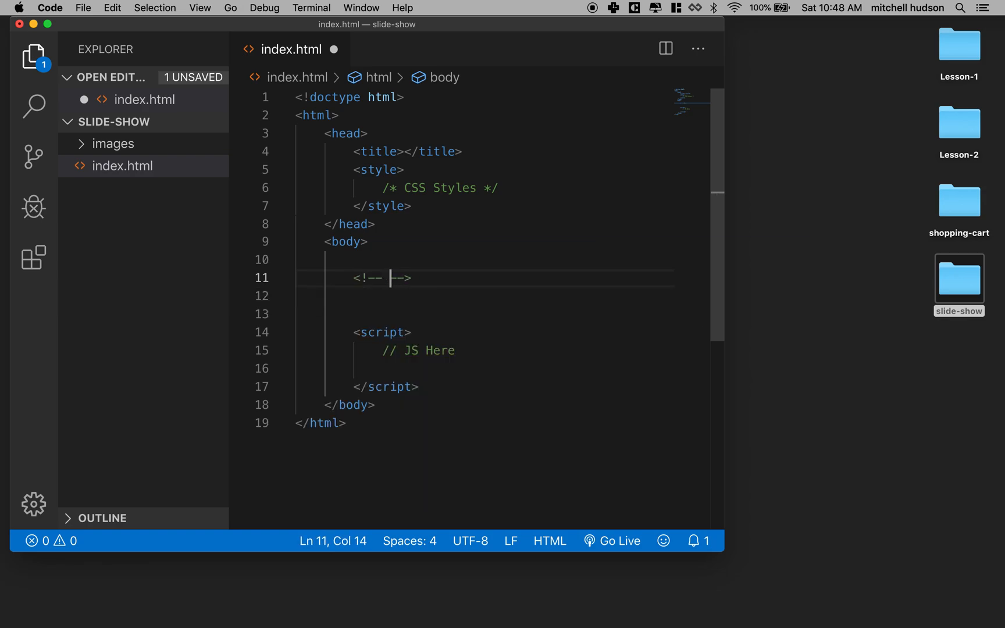
pyautogui.write('HTML')
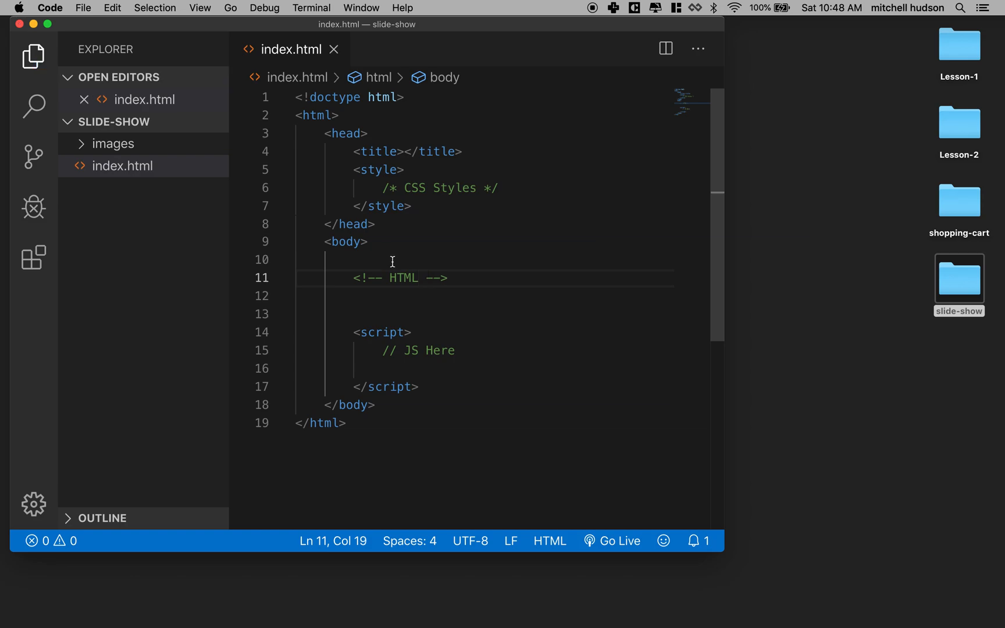
pyautogui.moveTo(384, 170)
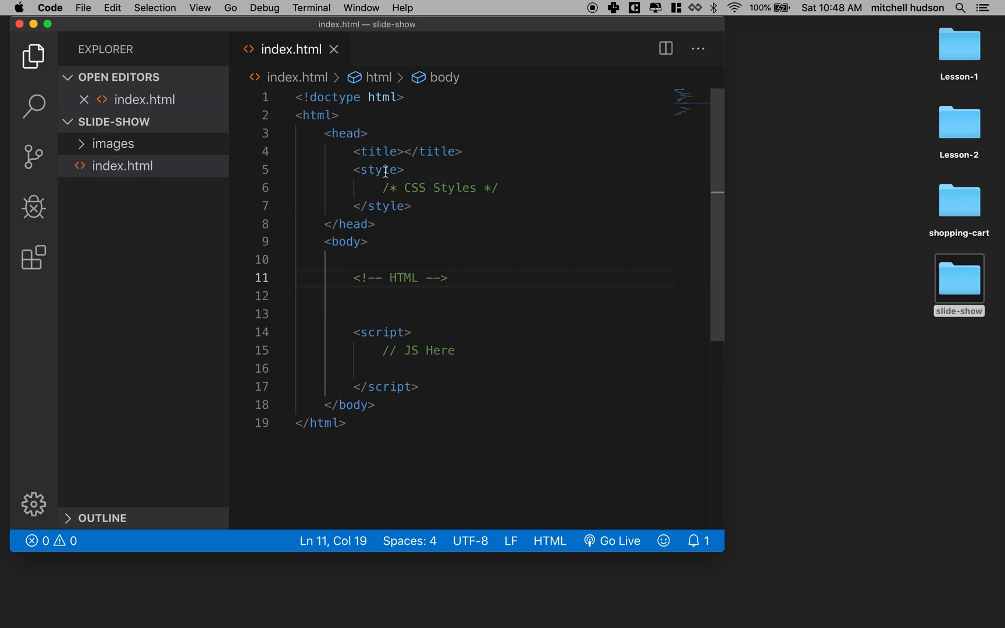